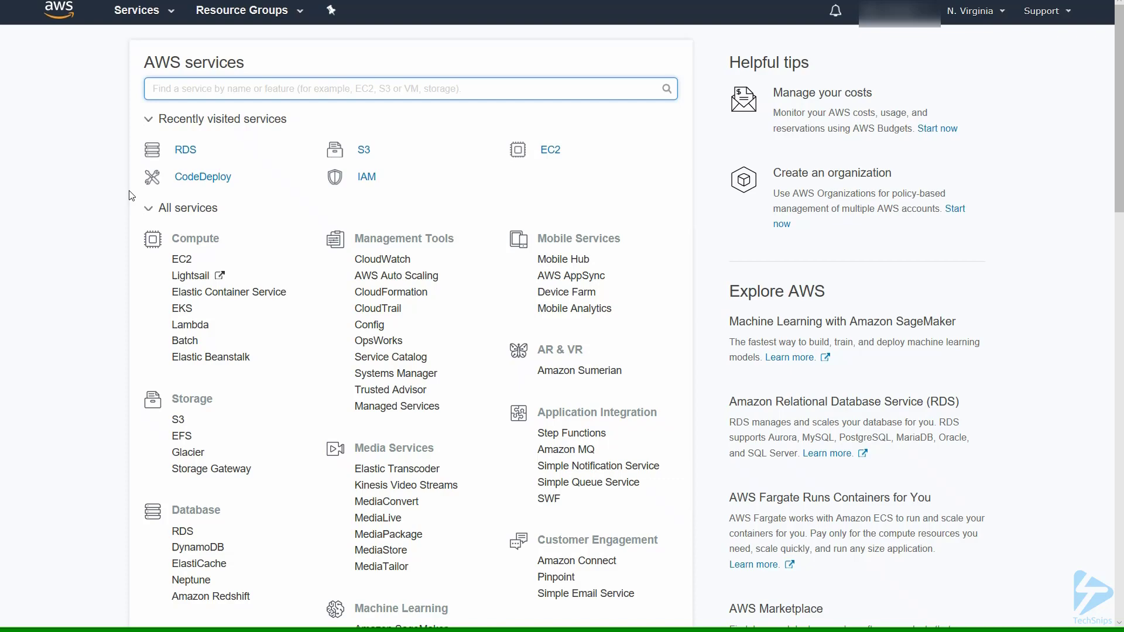
pyautogui.moveTo(185, 149)
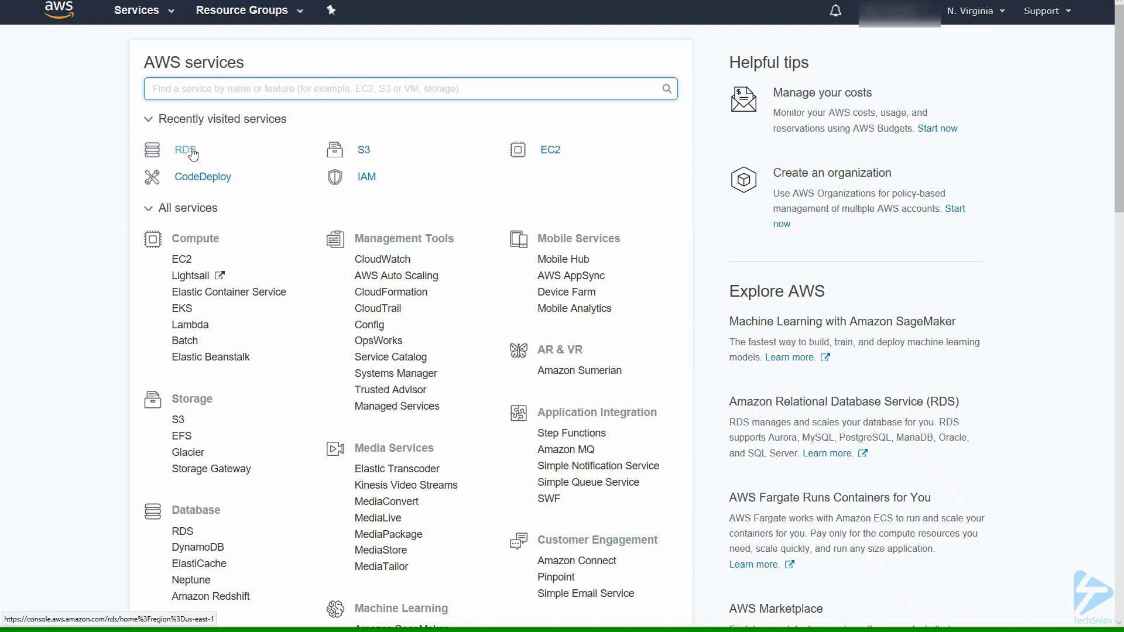
# Open the Amazon RDS dashboard for N. Virginia and begin creating a new database
pyautogui.click(182, 149)
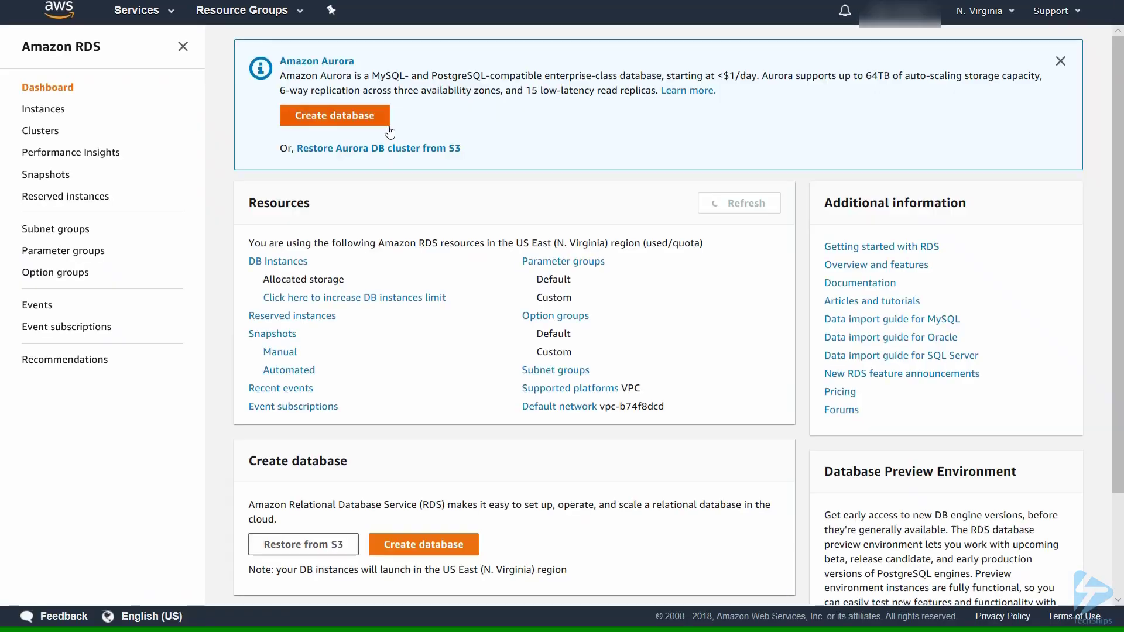
pyautogui.click(738, 203)
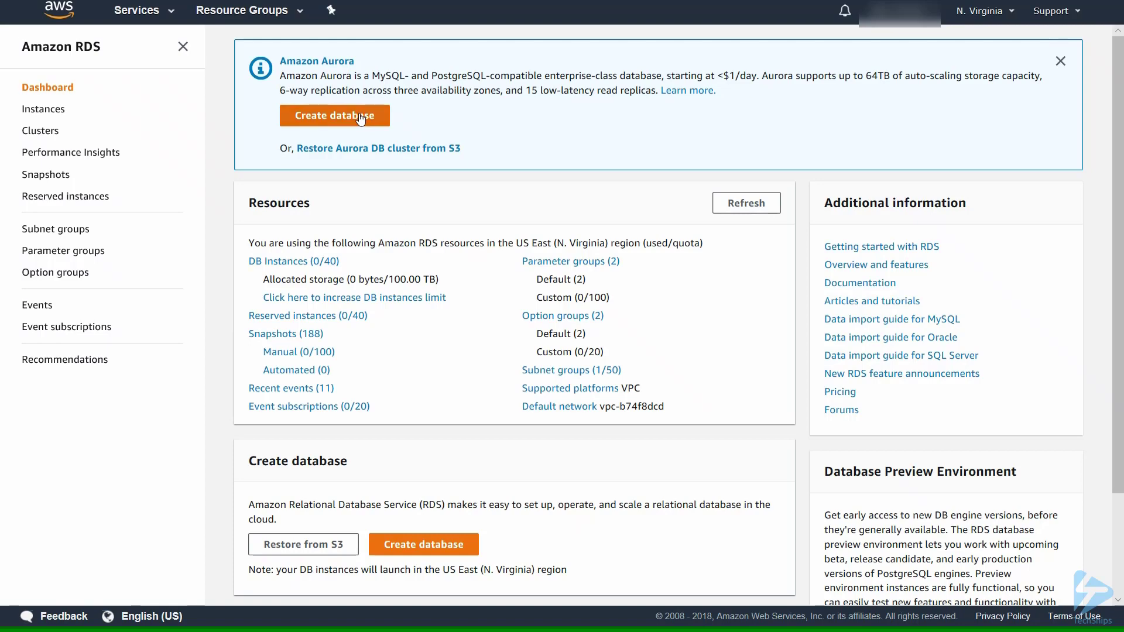
# Choose the PostgreSQL engine and restrict options to the RDS Free Usage Tier
pyautogui.click(334, 115)
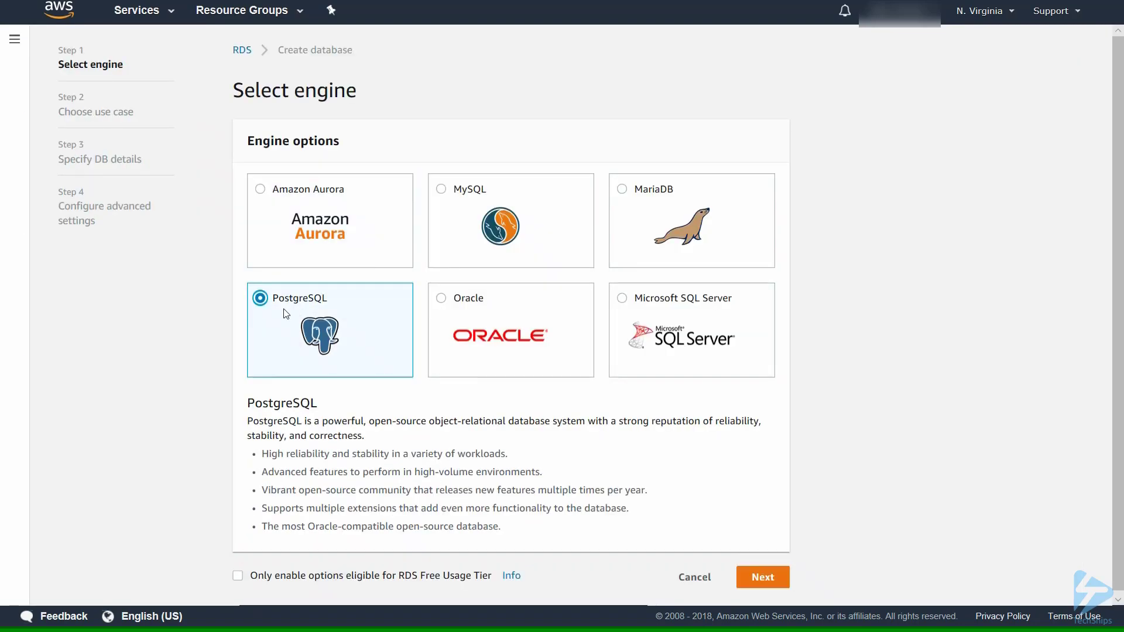
pyautogui.moveTo(369, 419)
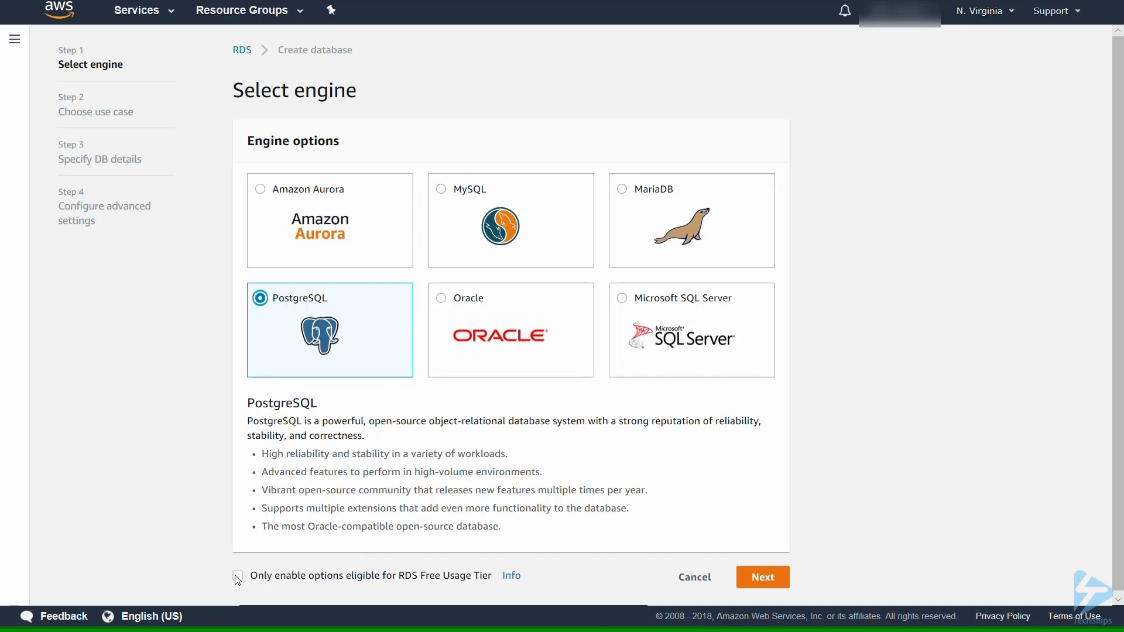
pyautogui.click(237, 577)
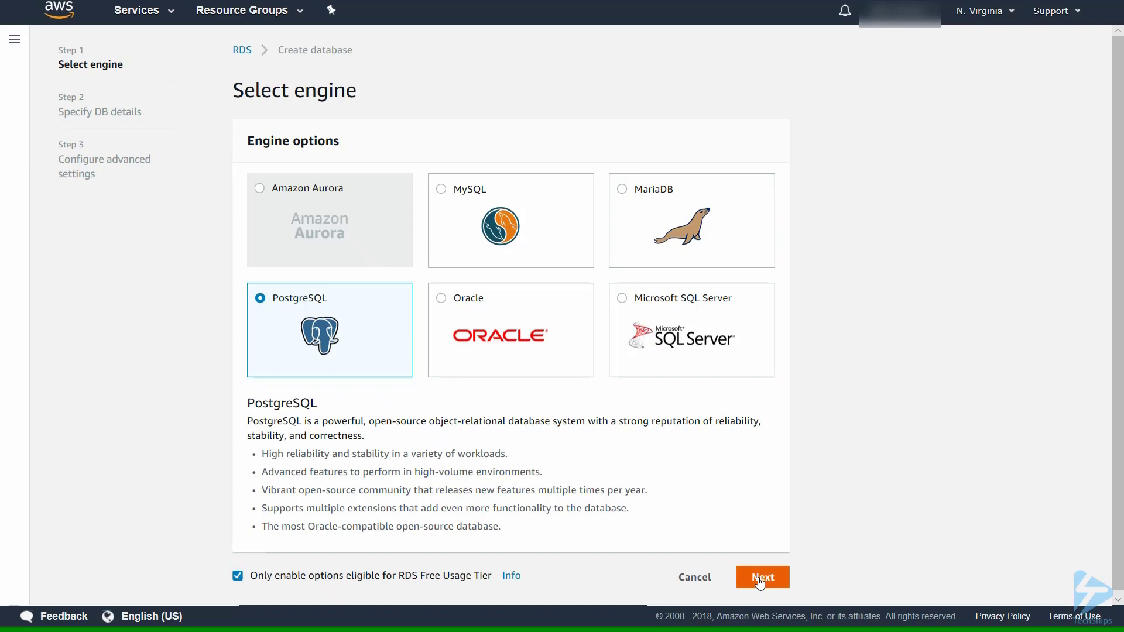
# Keep PostgreSQL 10.4-R1 on a db.t2.micro instance with 20 GiB general-purpose storage
pyautogui.click(762, 577)
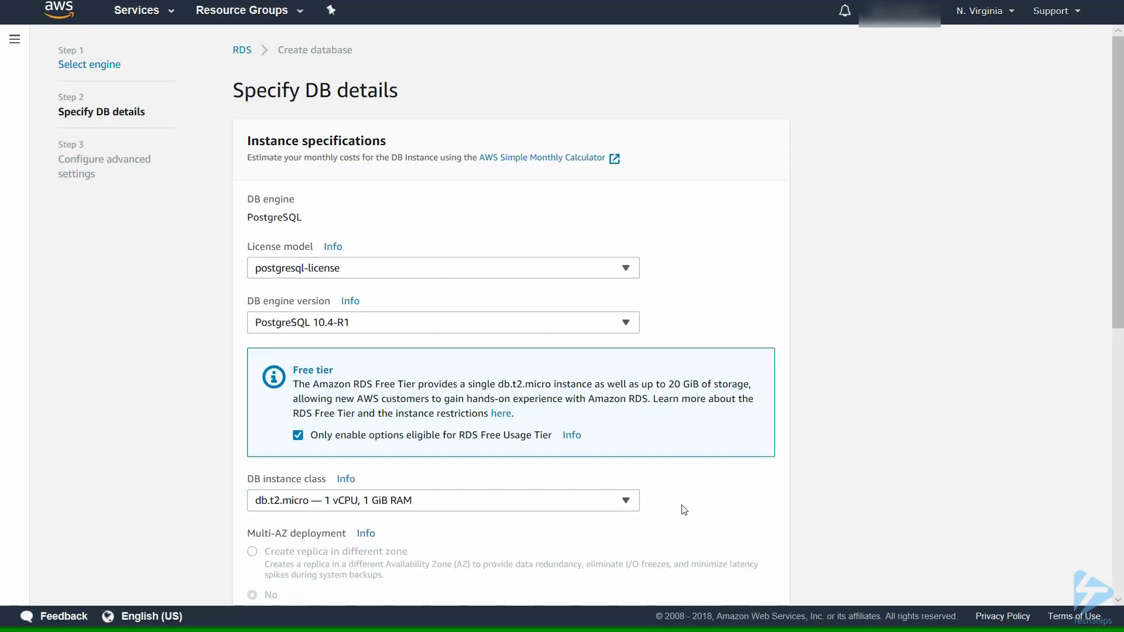
pyautogui.moveTo(722, 389)
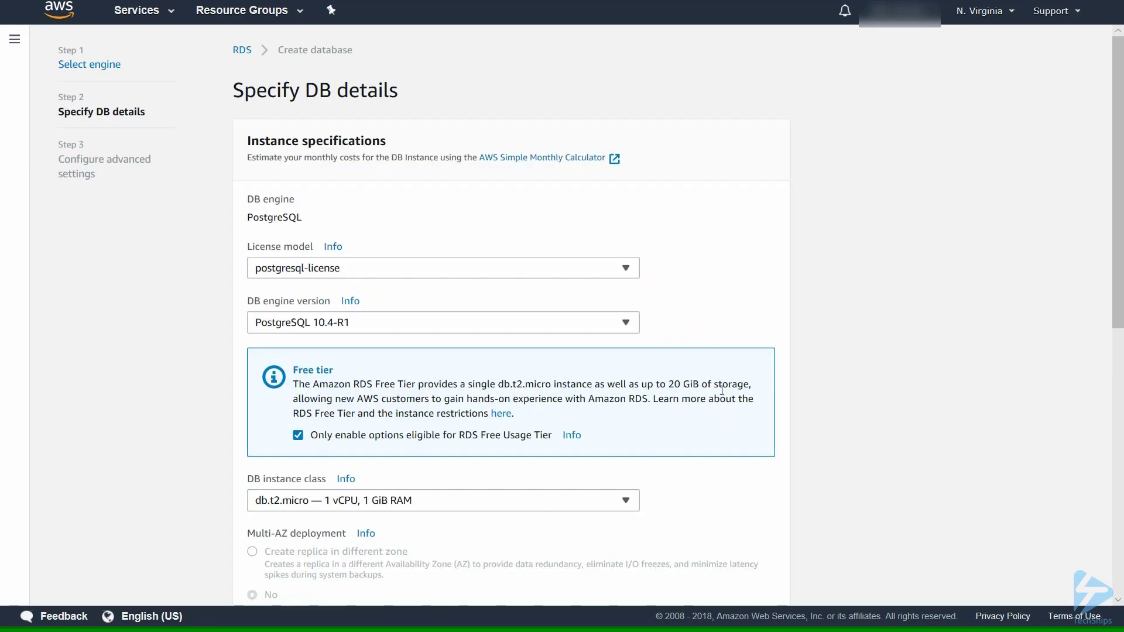
pyautogui.moveTo(703, 368)
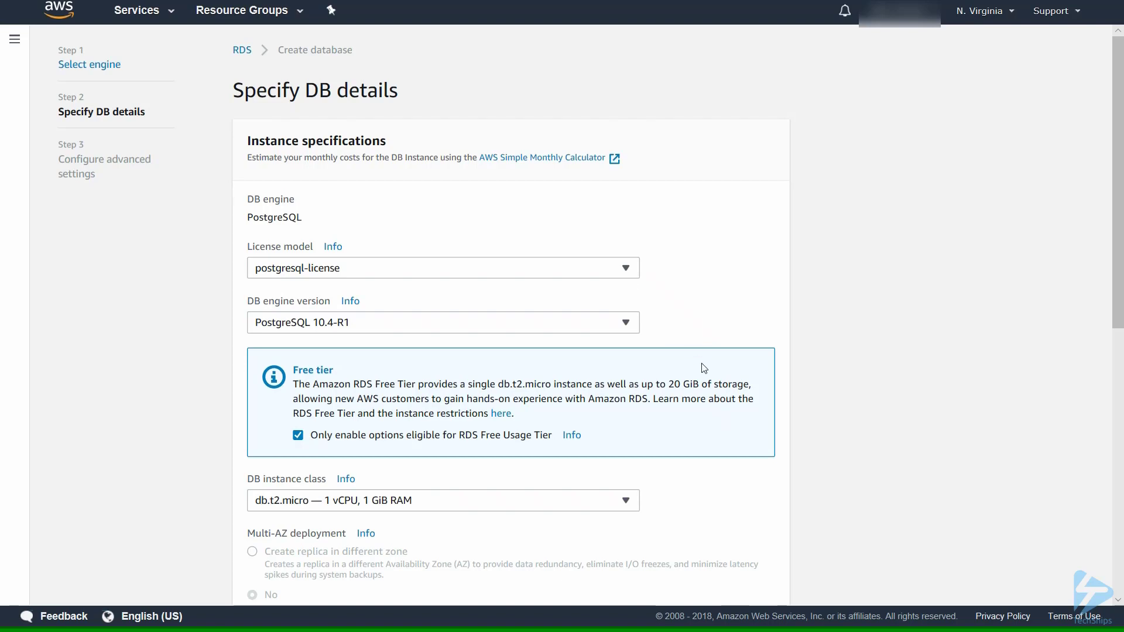
pyautogui.moveTo(627, 323)
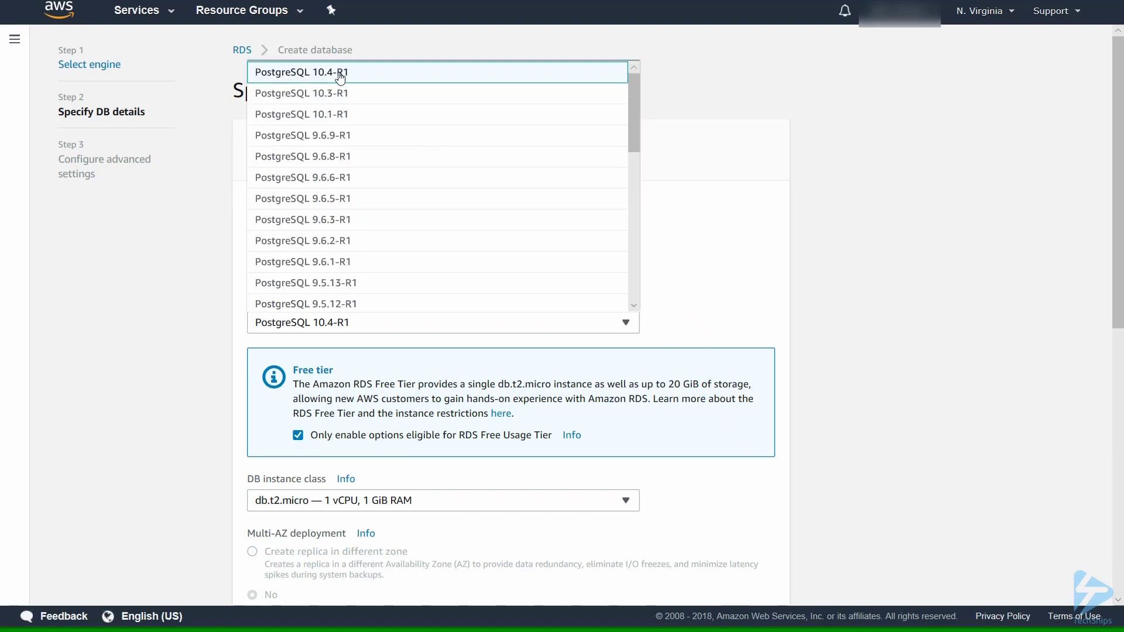
pyautogui.click(300, 72)
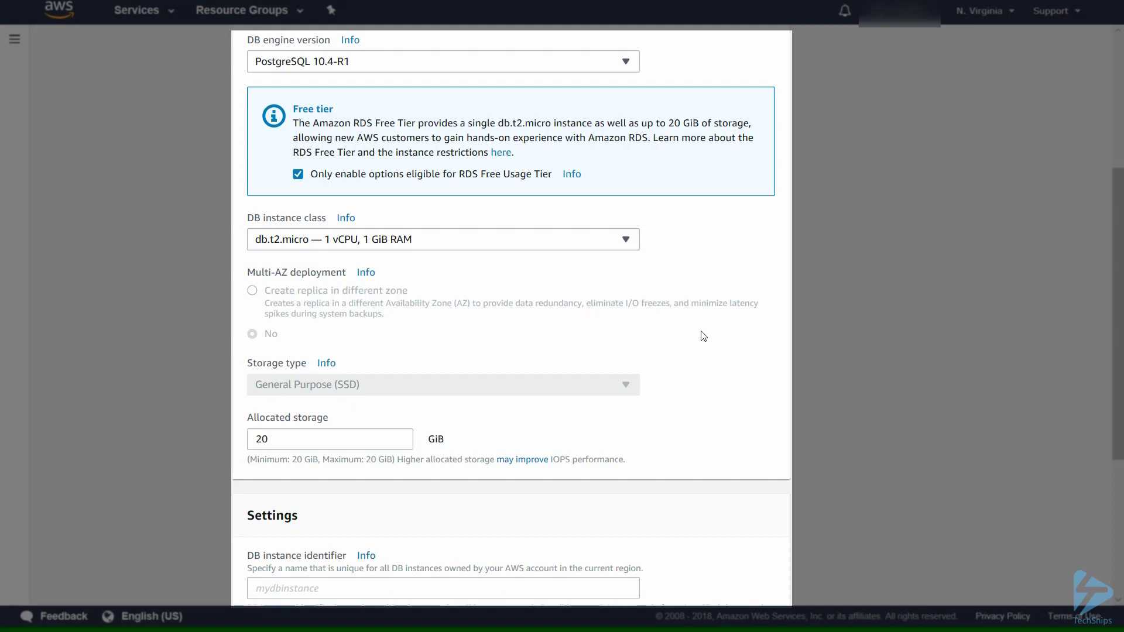
pyautogui.scroll(-3)
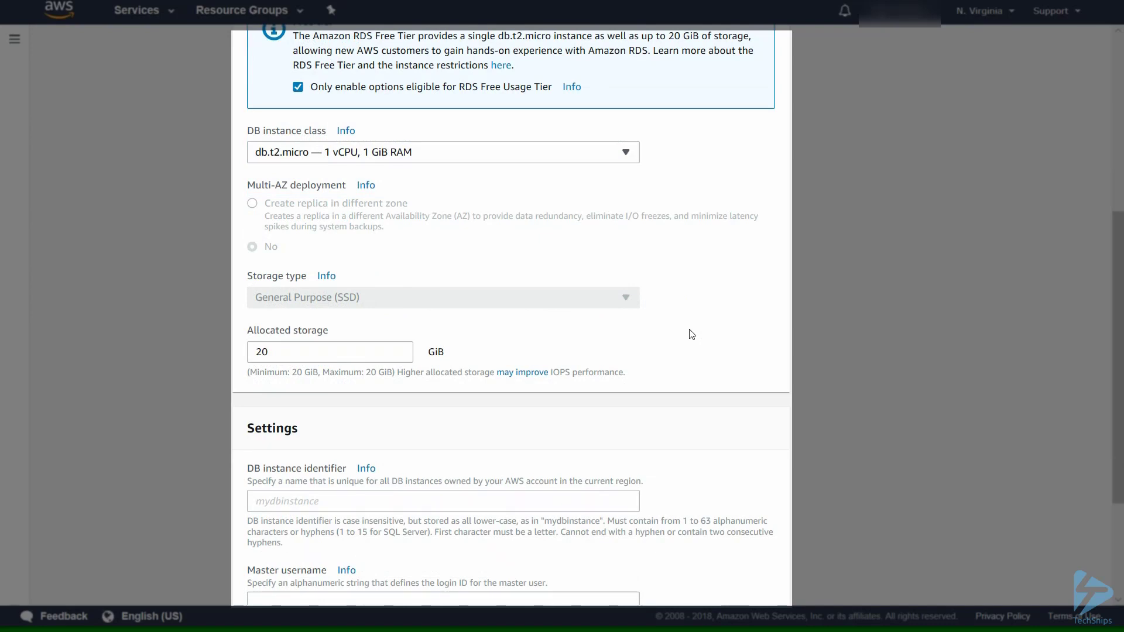
pyautogui.scroll(-3)
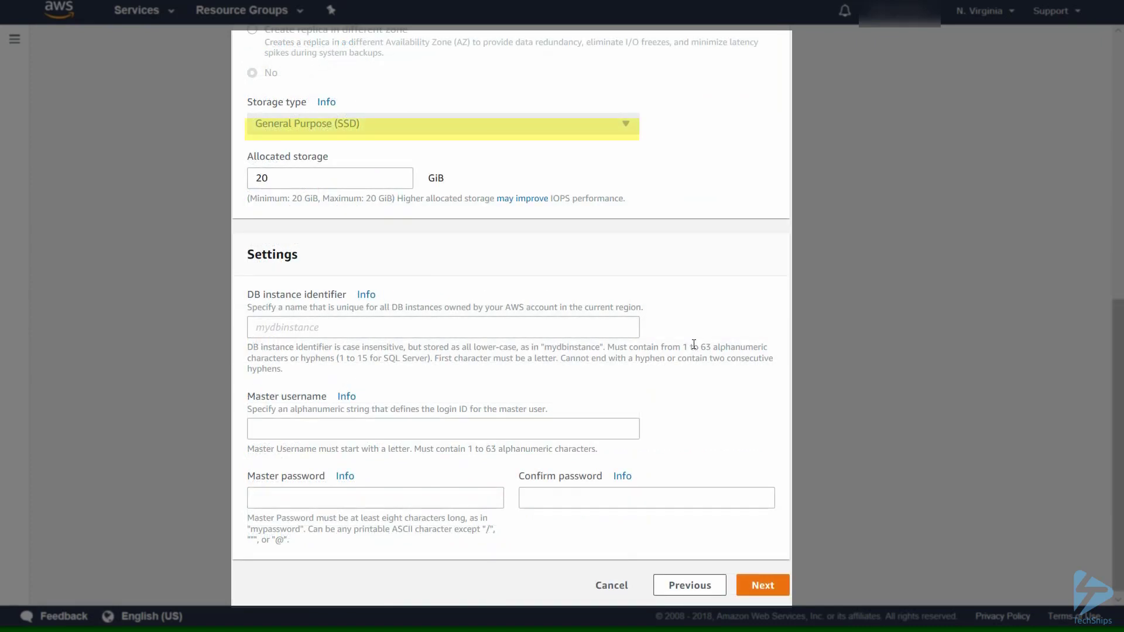
pyautogui.click(330, 178)
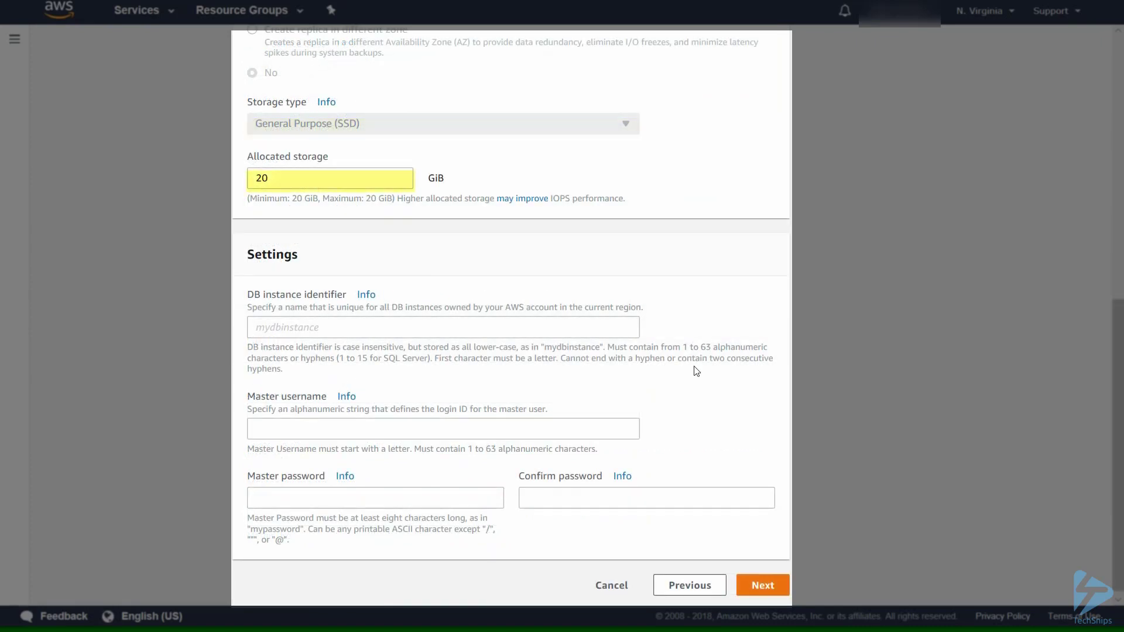
# Name the instance teschsnipinstance, with master user techsnipadmin and a confirmed password
pyautogui.click(444, 321)
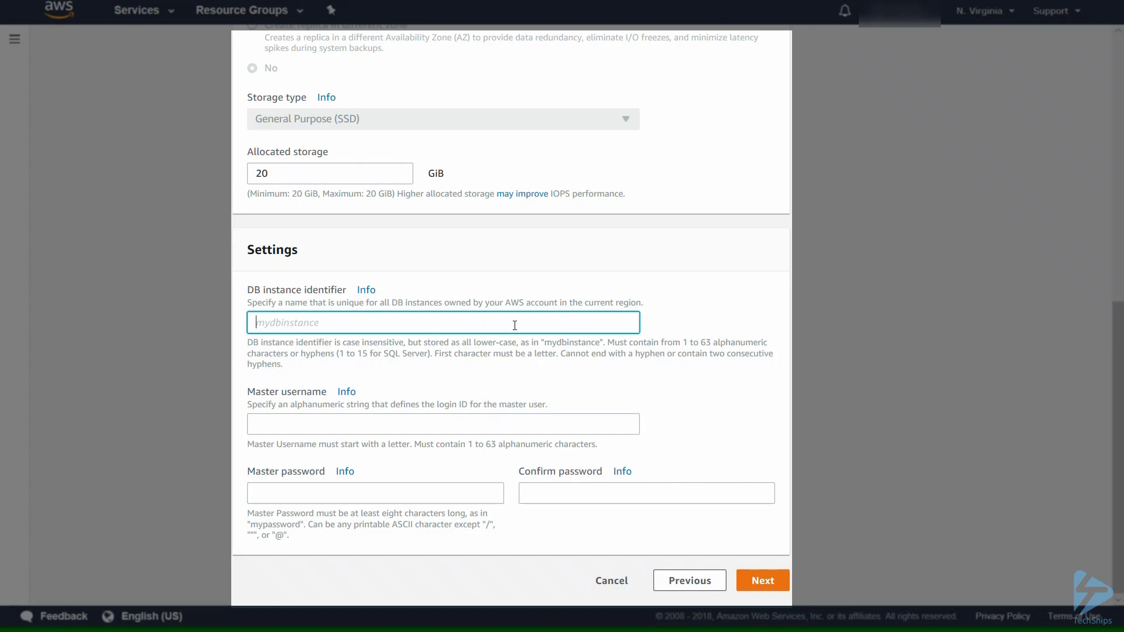
pyautogui.write('teschsnipinstance')
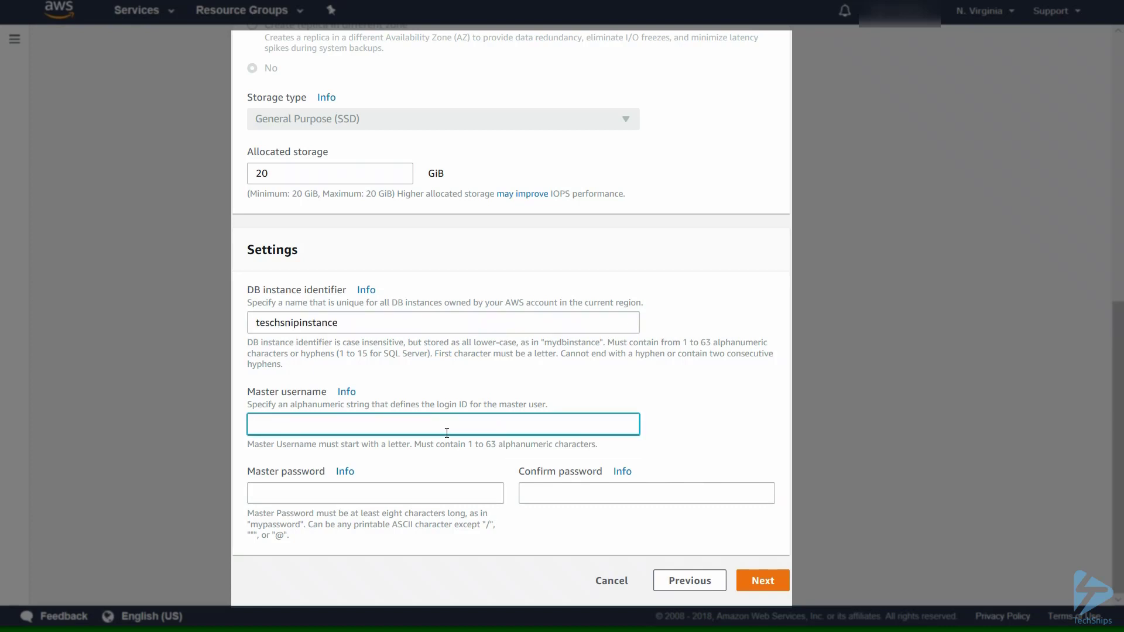
pyautogui.write('techsnipadmin')
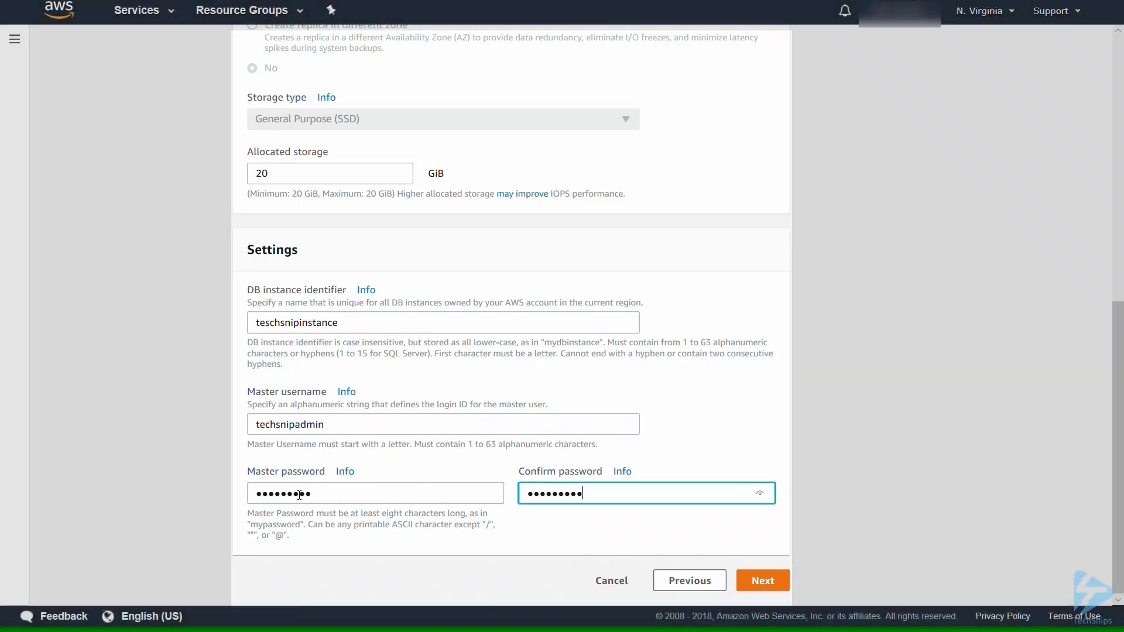
pyautogui.click(761, 581)
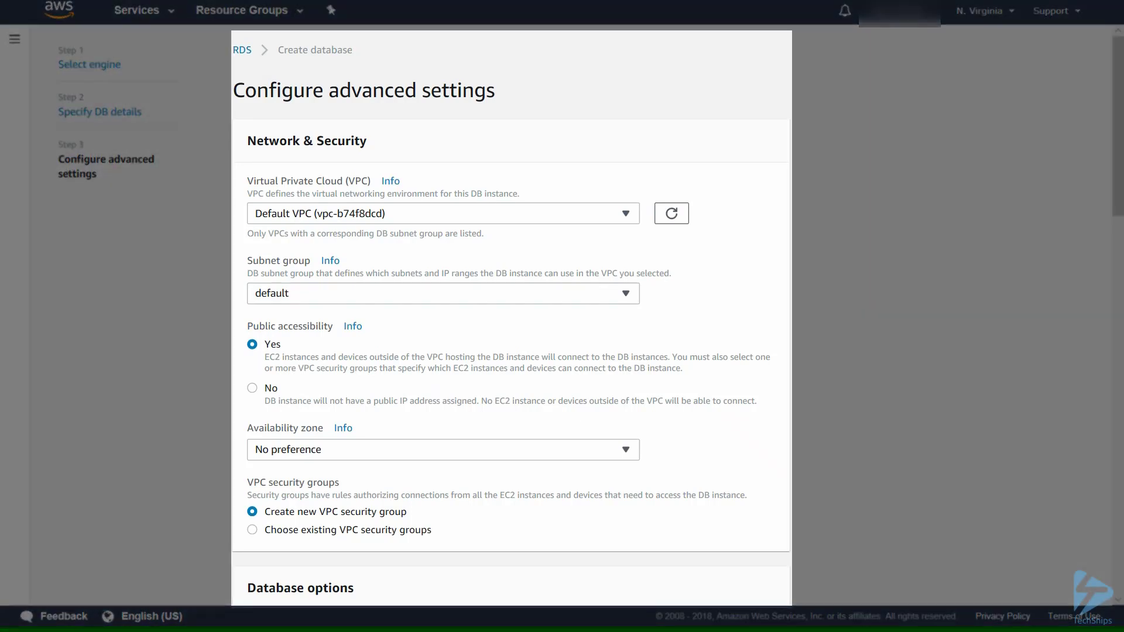
pyautogui.moveTo(614, 225)
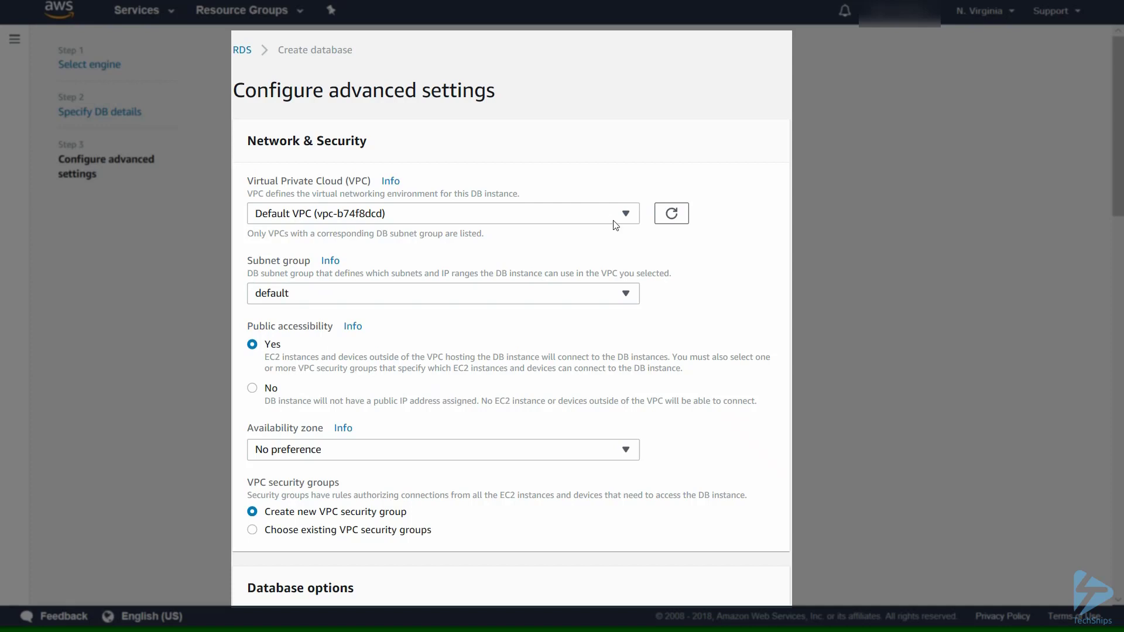
pyautogui.moveTo(687, 316)
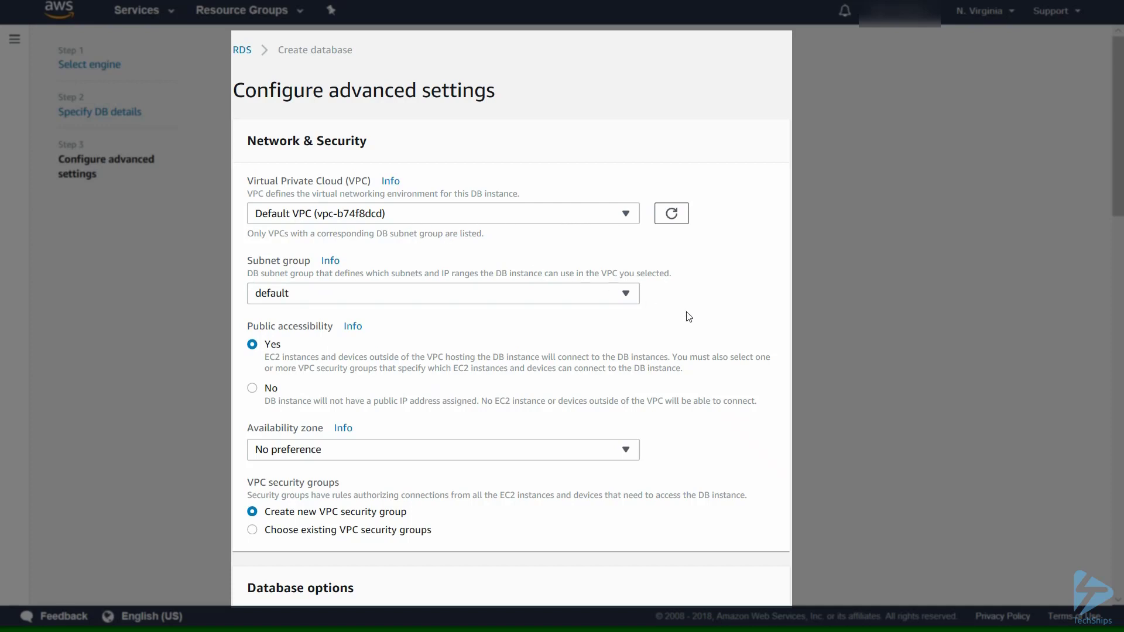
# Keep default VPC, public access, no availability zone preference and a new security group
pyautogui.scroll(-3)
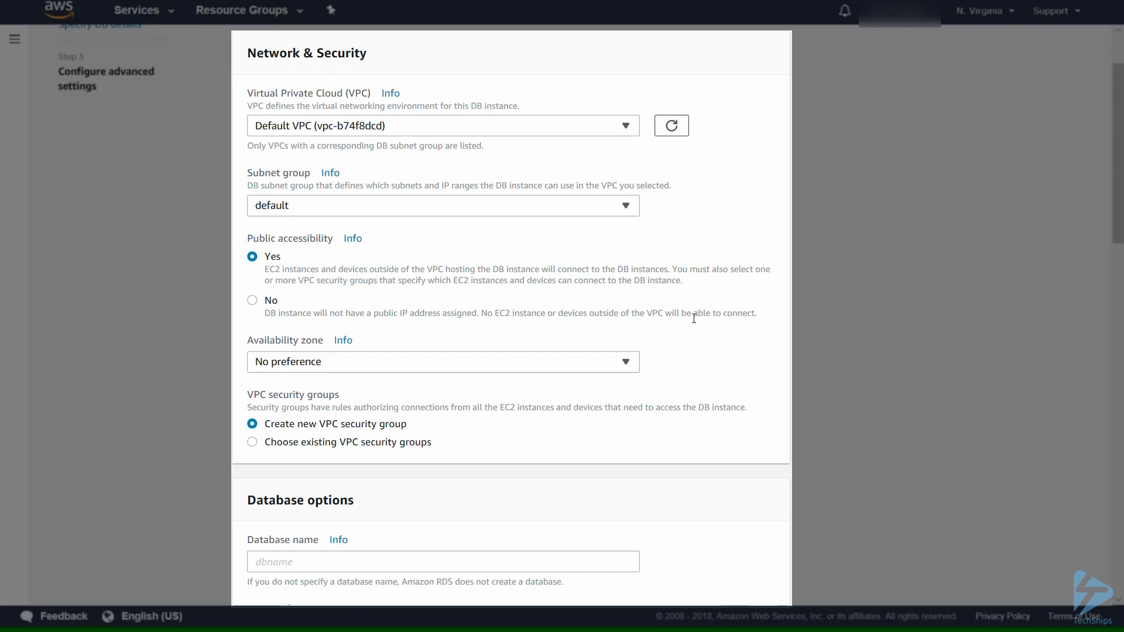
pyautogui.scroll(-3)
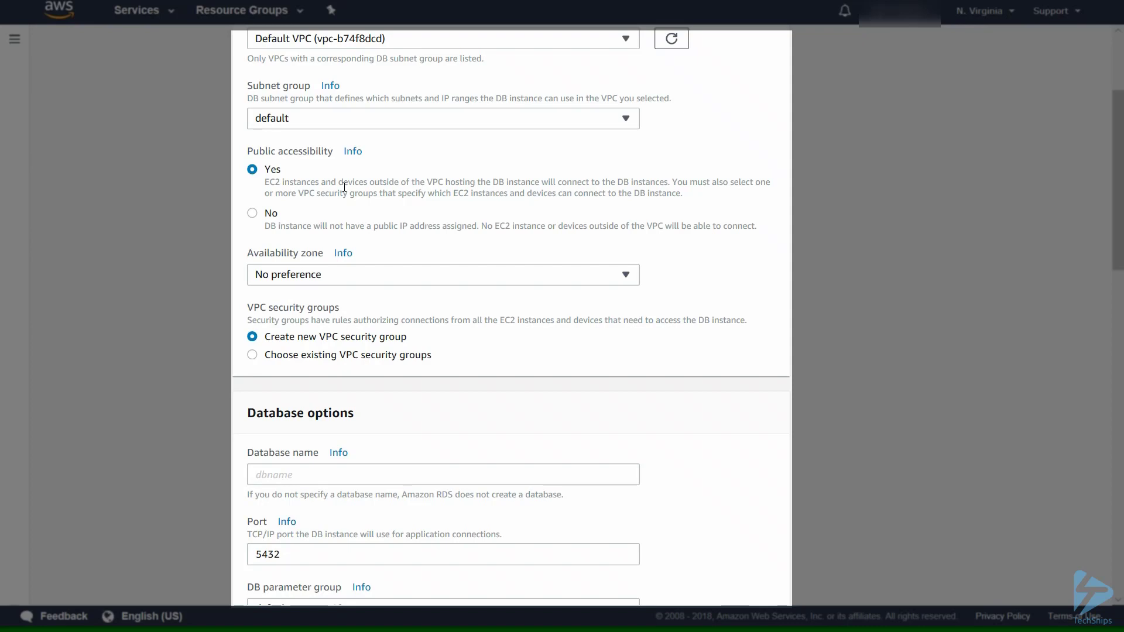
pyautogui.moveTo(357, 204)
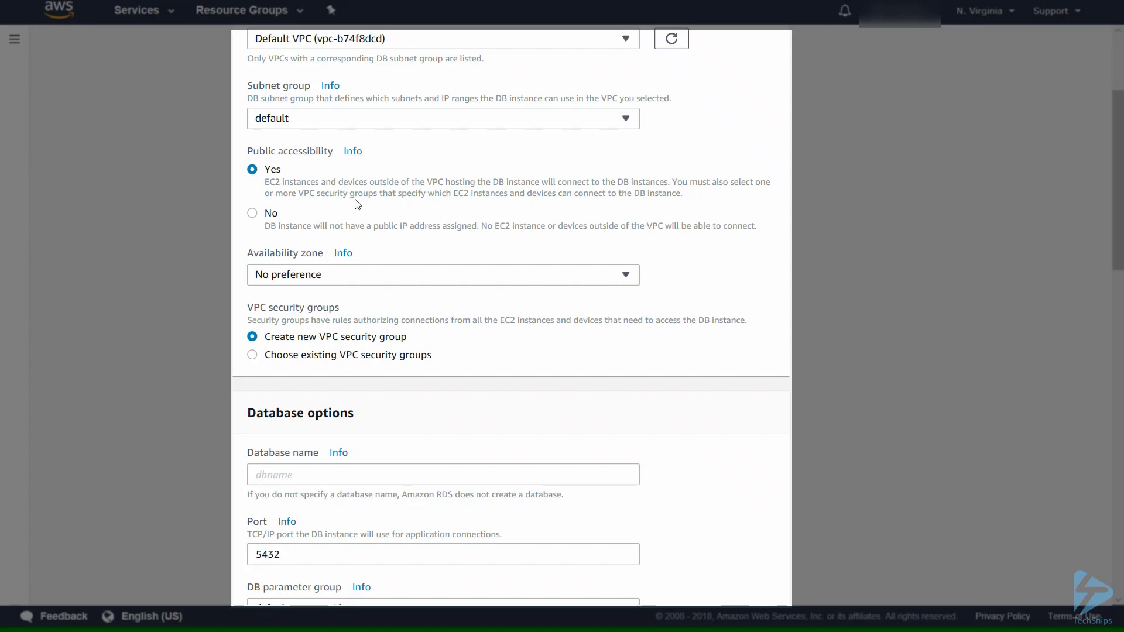
pyautogui.scroll(-3)
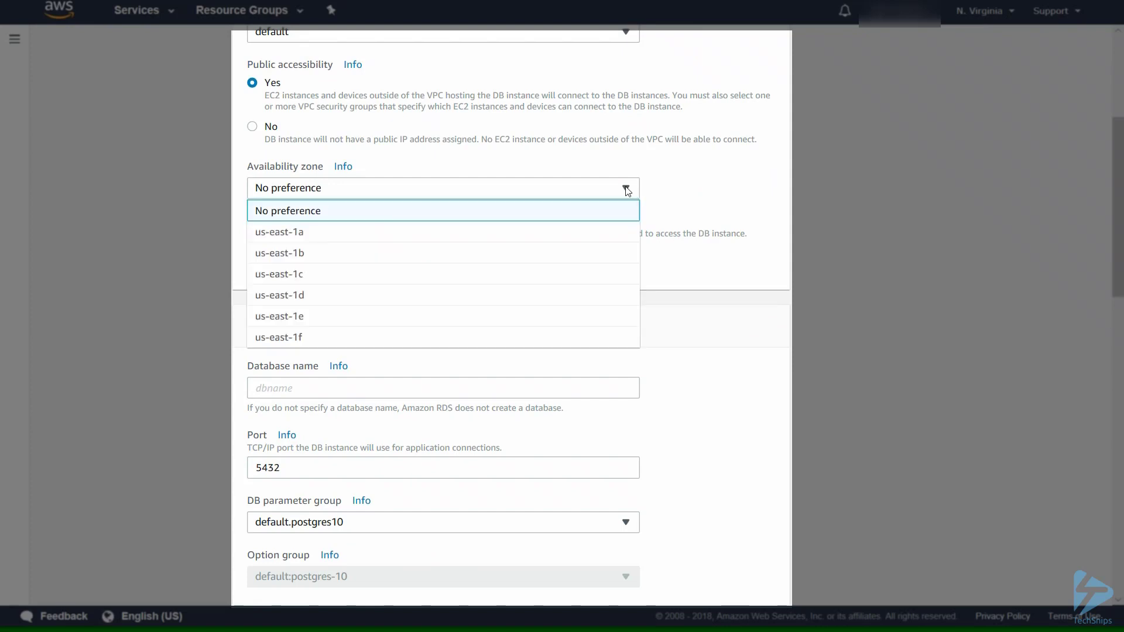
pyautogui.click(287, 210)
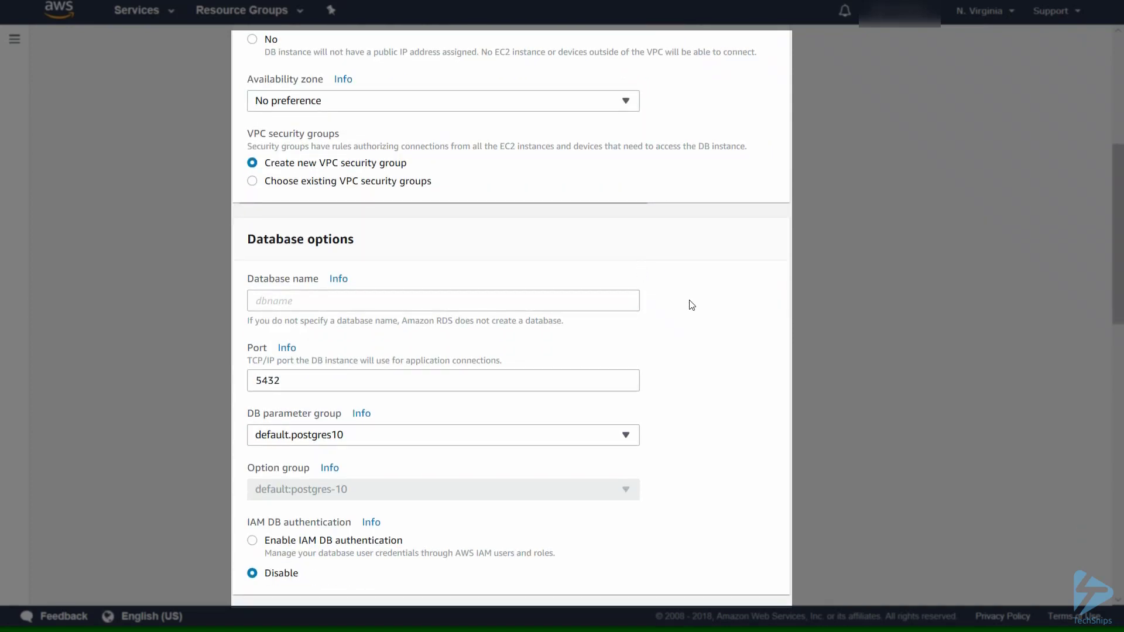
pyautogui.moveTo(369, 185)
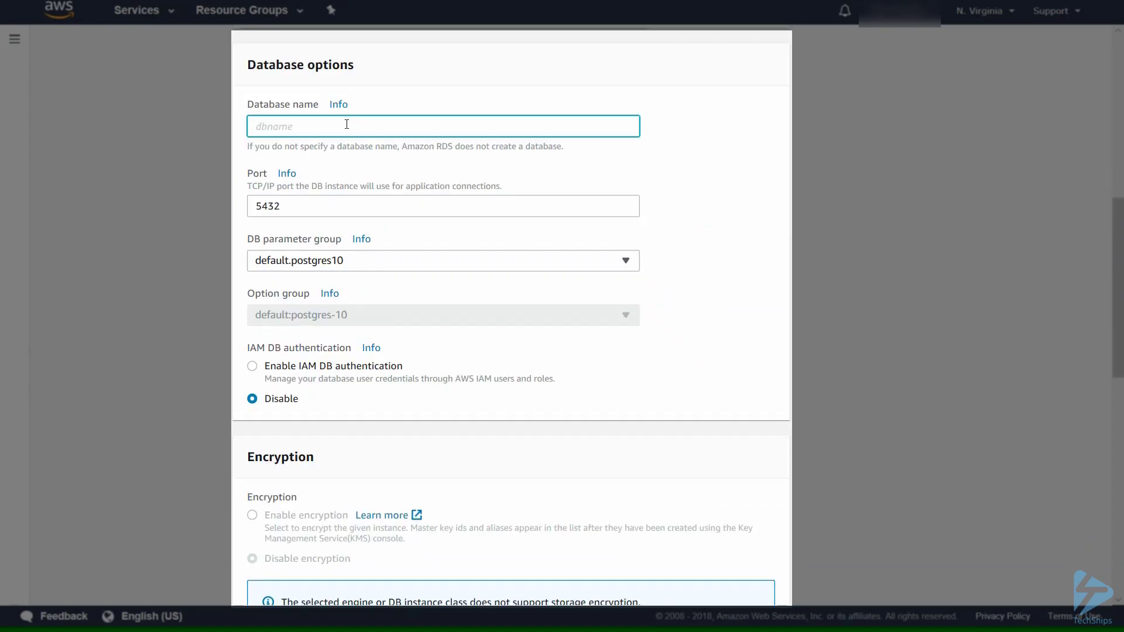
# Name the database techsnipdb and keep defaults: no encryption, 7-day backups, monitoring off
pyautogui.write('techsnipdb')
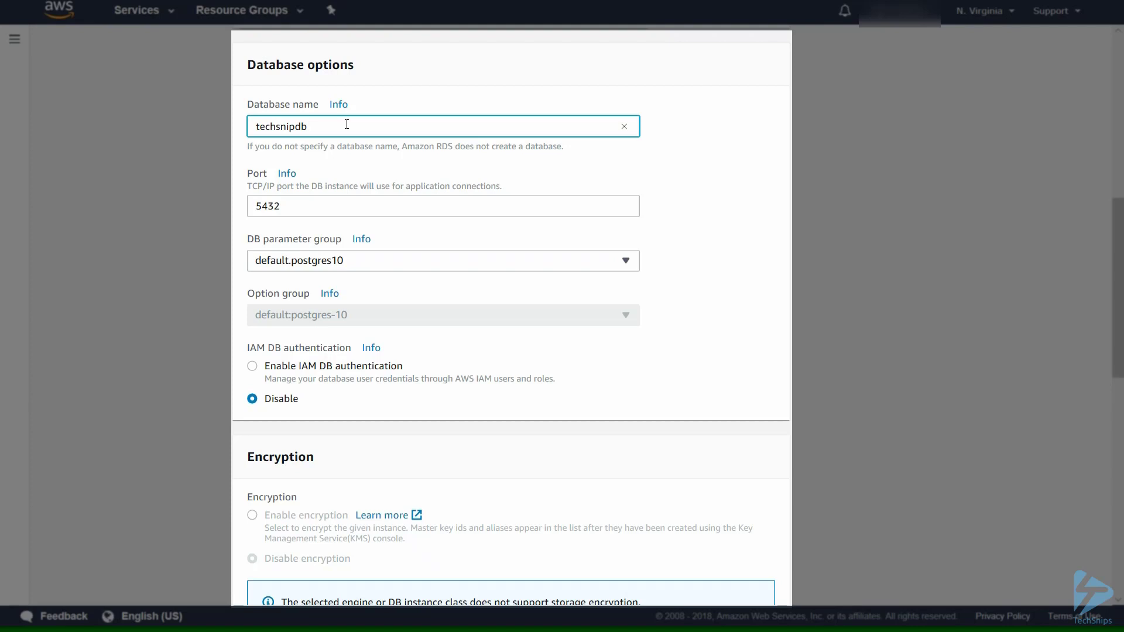
pyautogui.moveTo(682, 235)
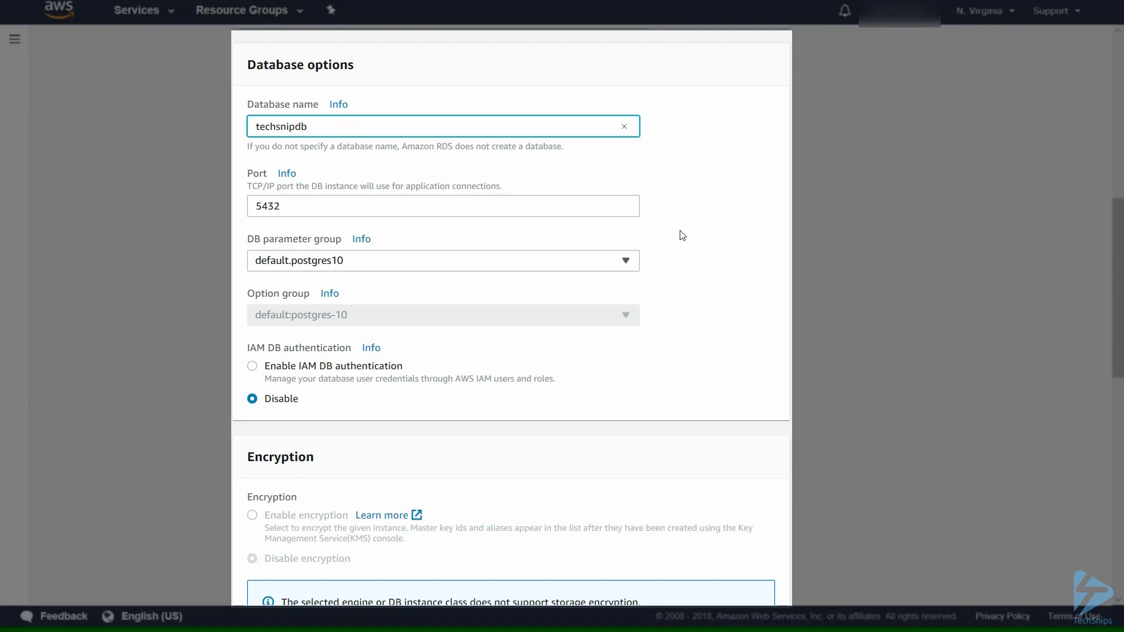
pyautogui.scroll(-3)
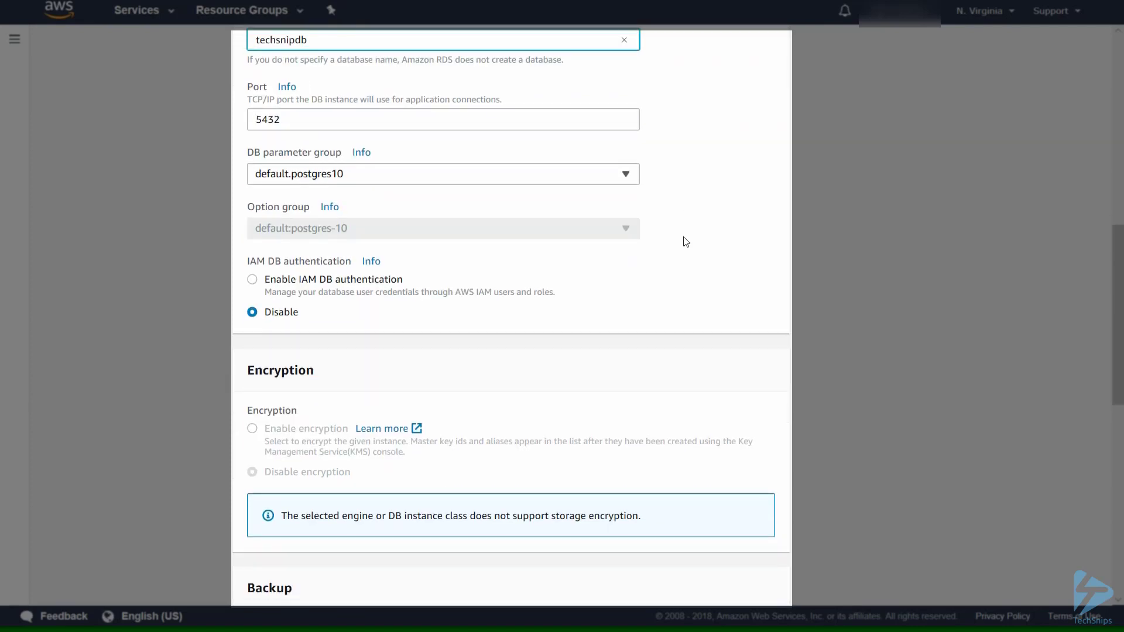
pyautogui.scroll(-3)
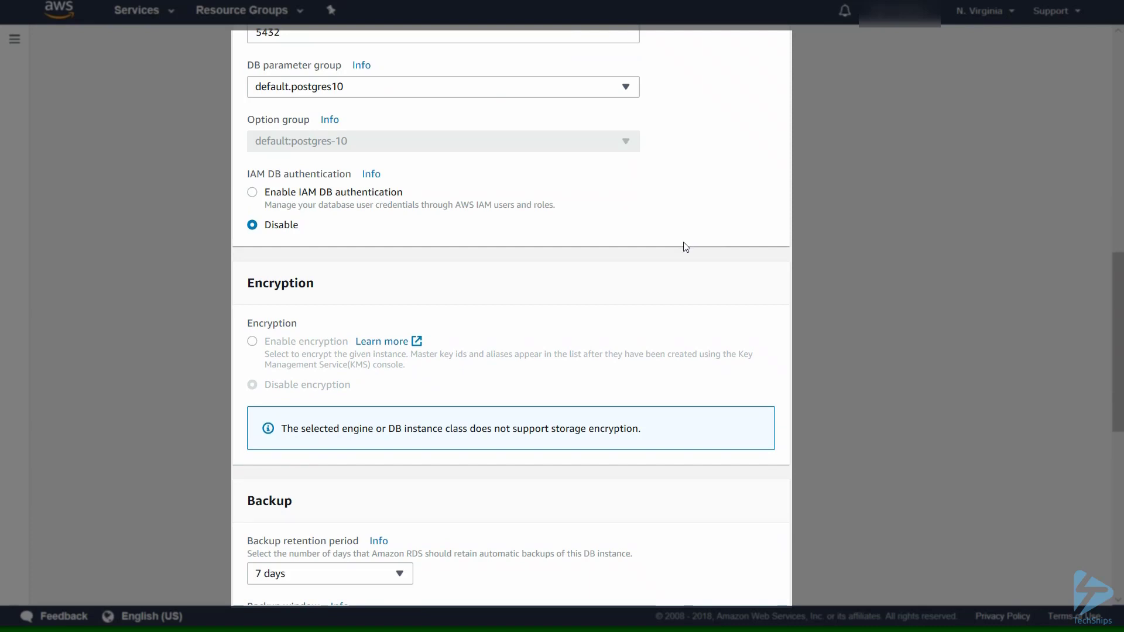
pyautogui.scroll(-3)
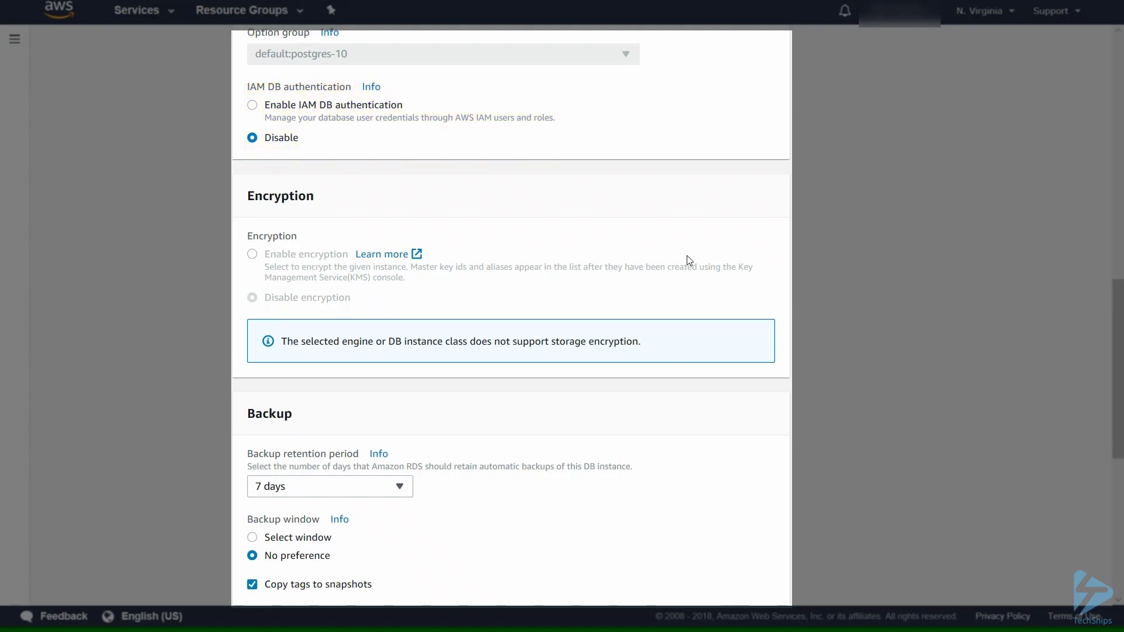
pyautogui.scroll(-3)
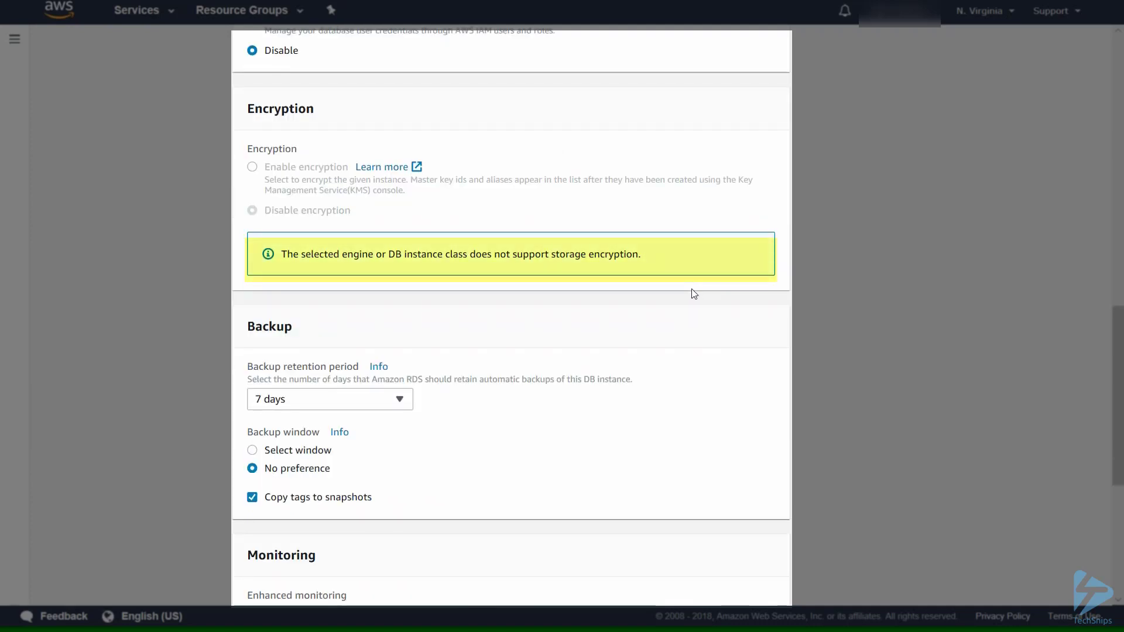
pyautogui.scroll(-3)
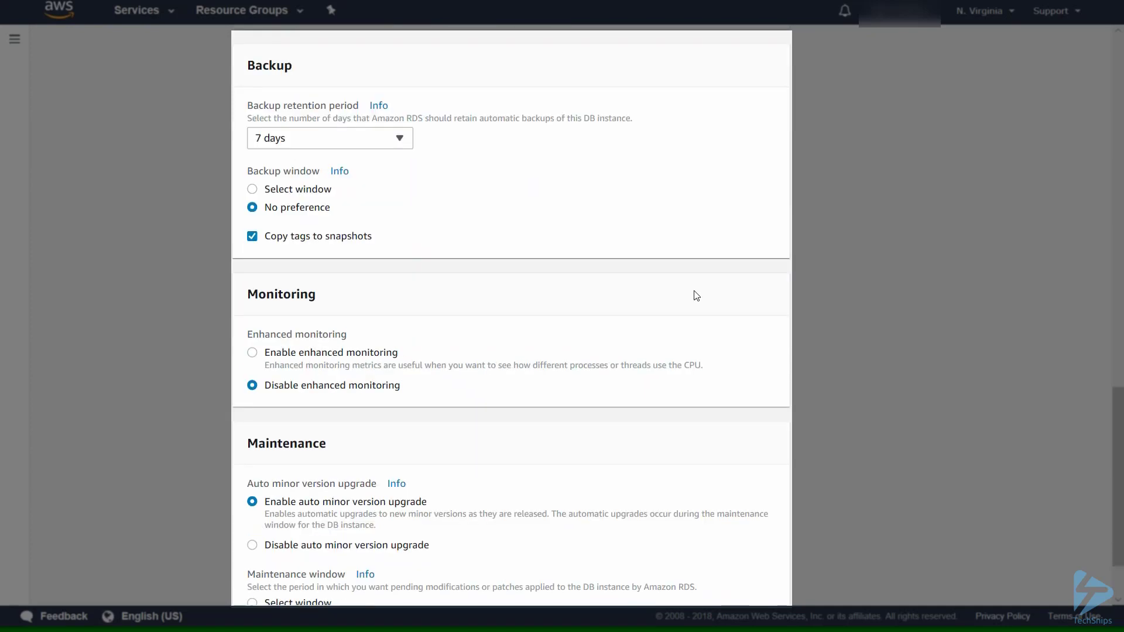
pyautogui.scroll(-3)
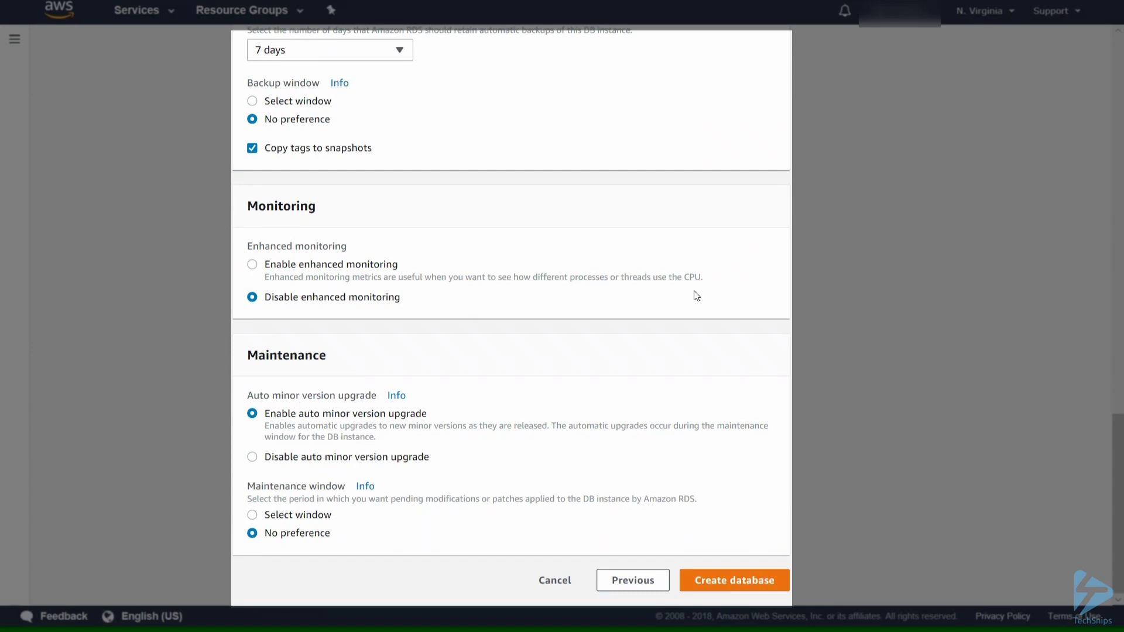
pyautogui.doubleClick(331, 296)
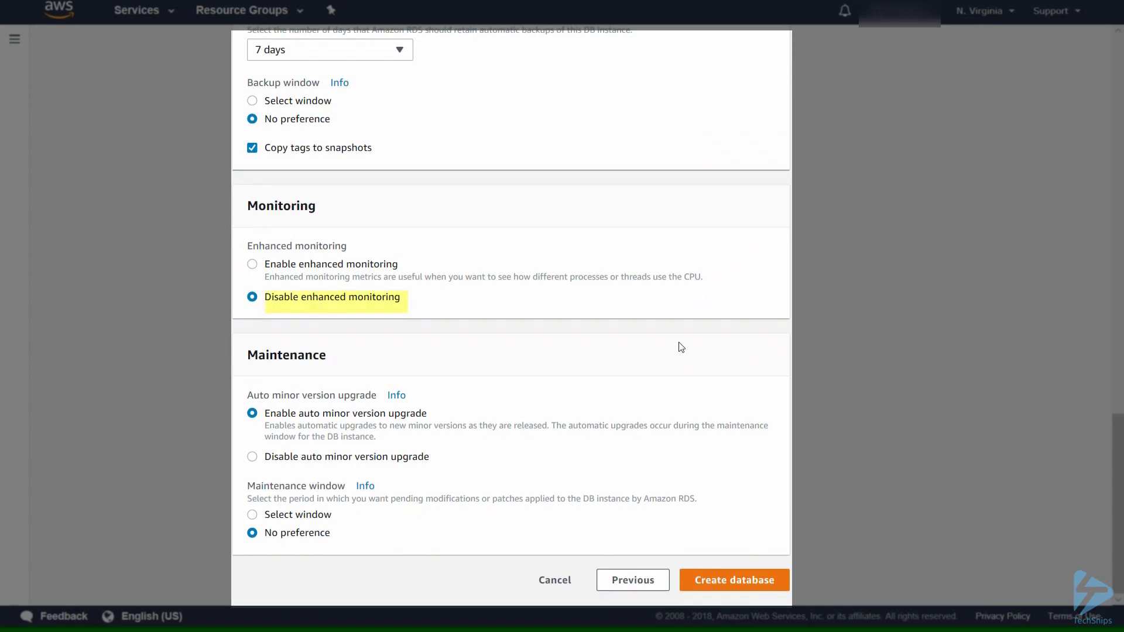
pyautogui.moveTo(612, 387)
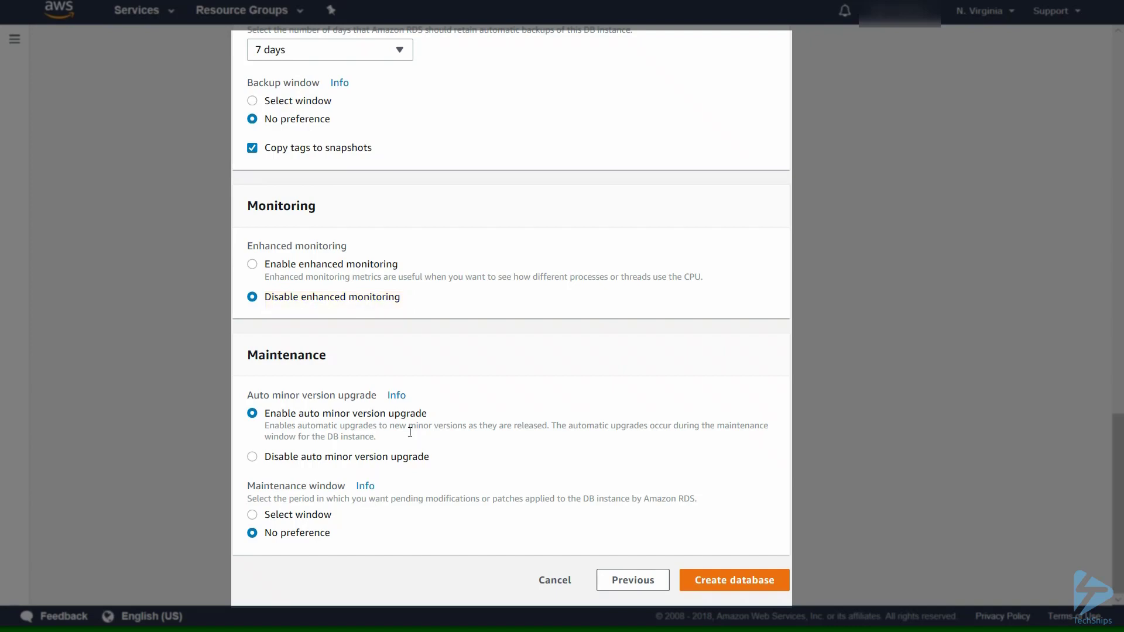
pyautogui.moveTo(485, 470)
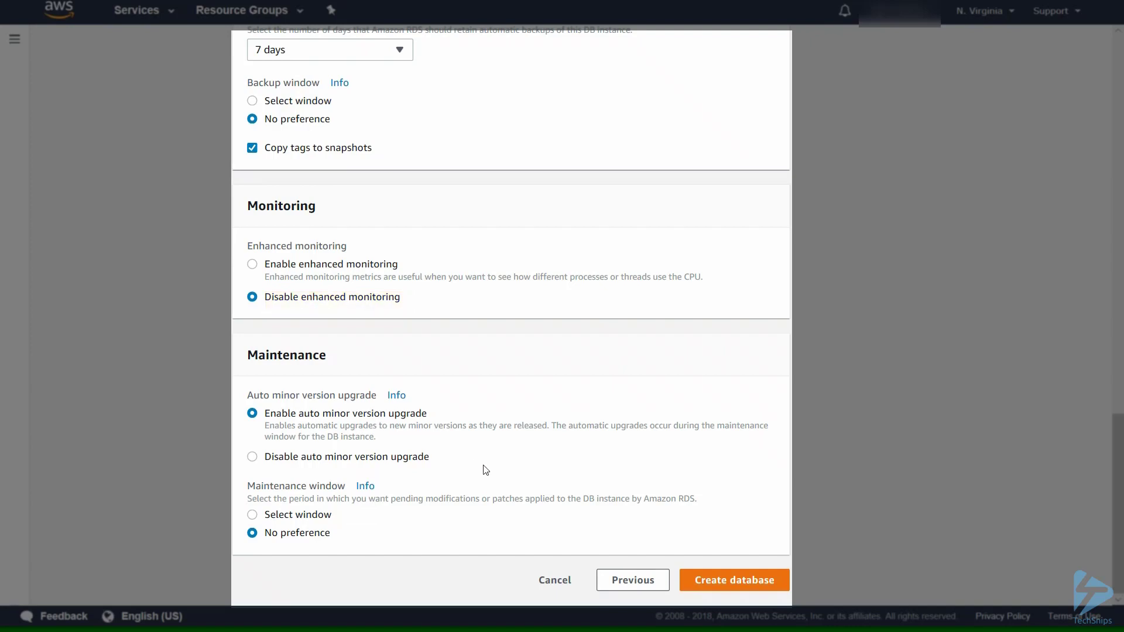
pyautogui.moveTo(344, 537)
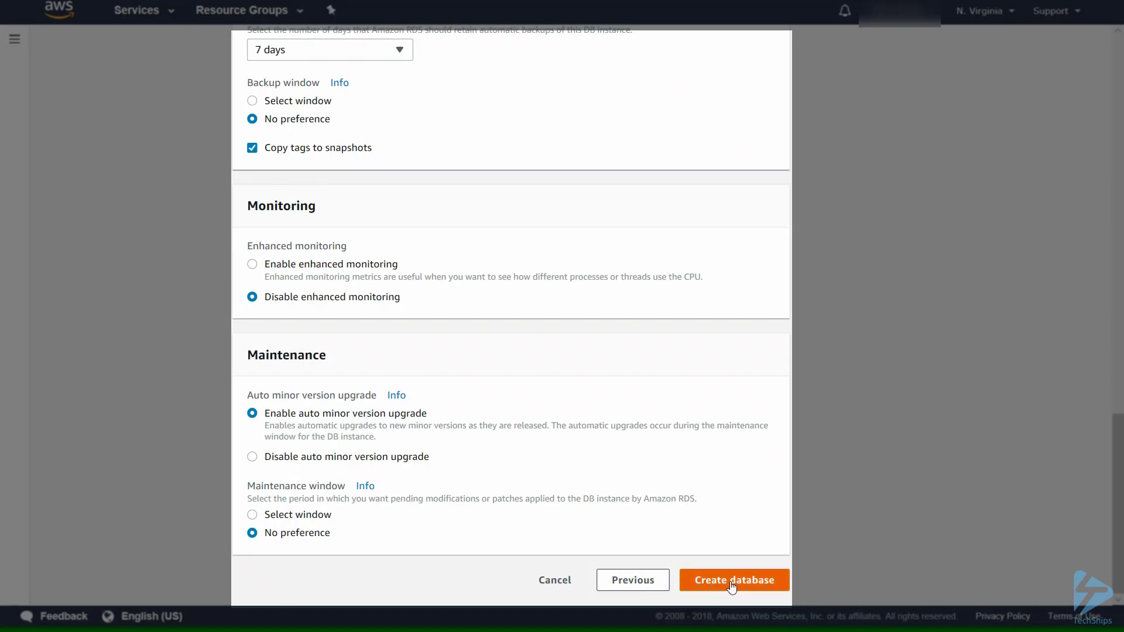
# Create the database and return to the instance list until teschsnipinstance is available
pyautogui.click(732, 580)
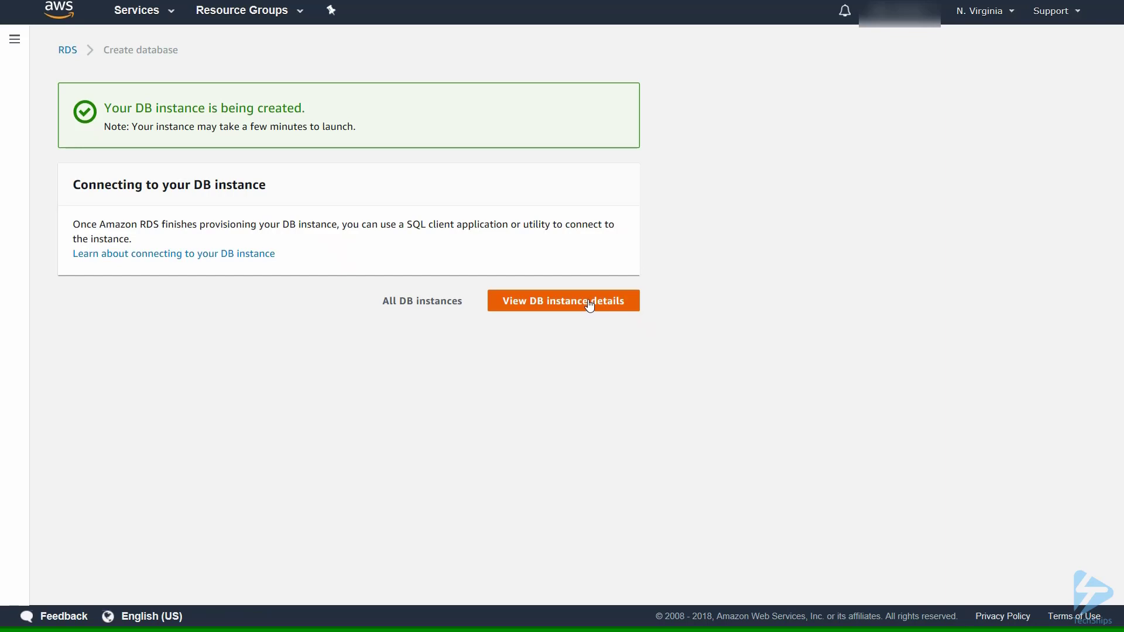
pyautogui.click(563, 300)
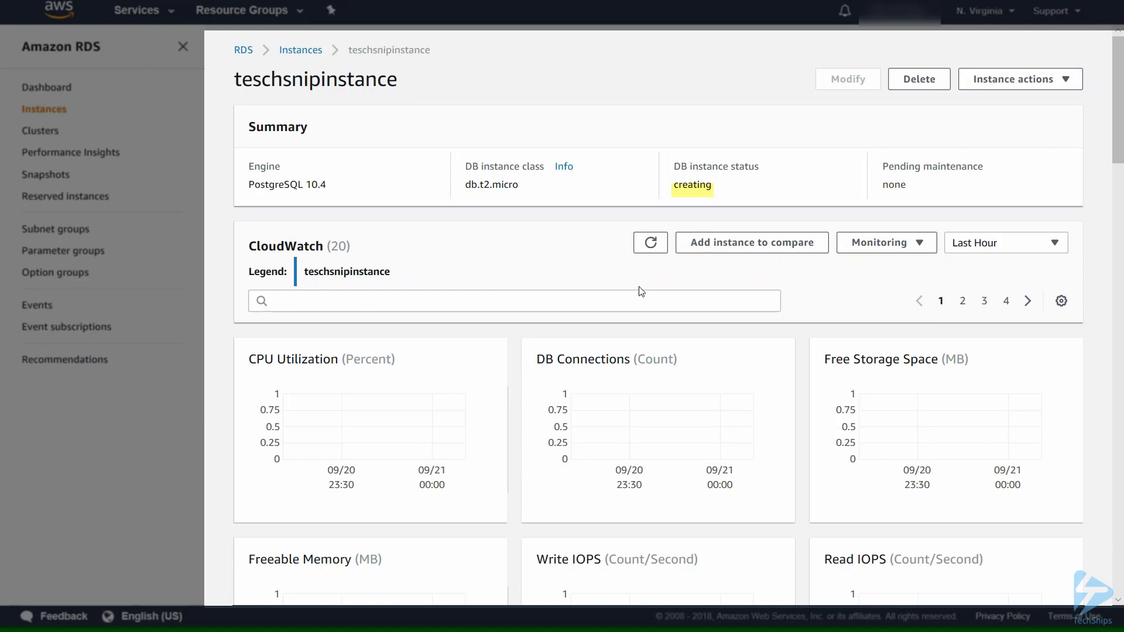
pyautogui.click(299, 49)
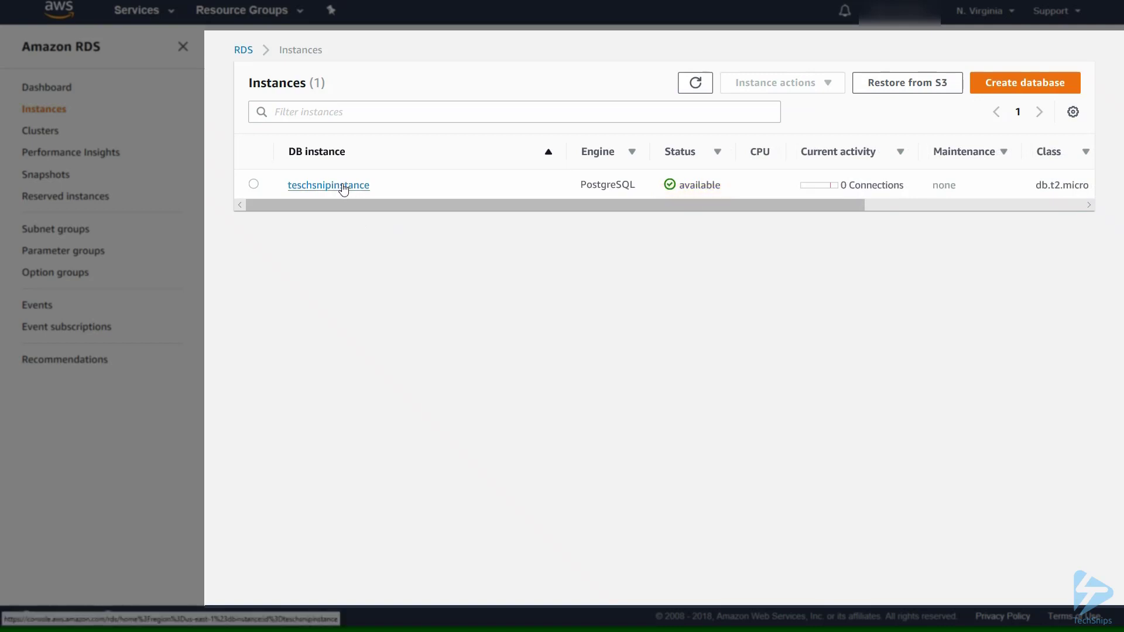
# Open teschsnipinstance's details and scroll to its endpoint and port 5432
pyautogui.click(328, 184)
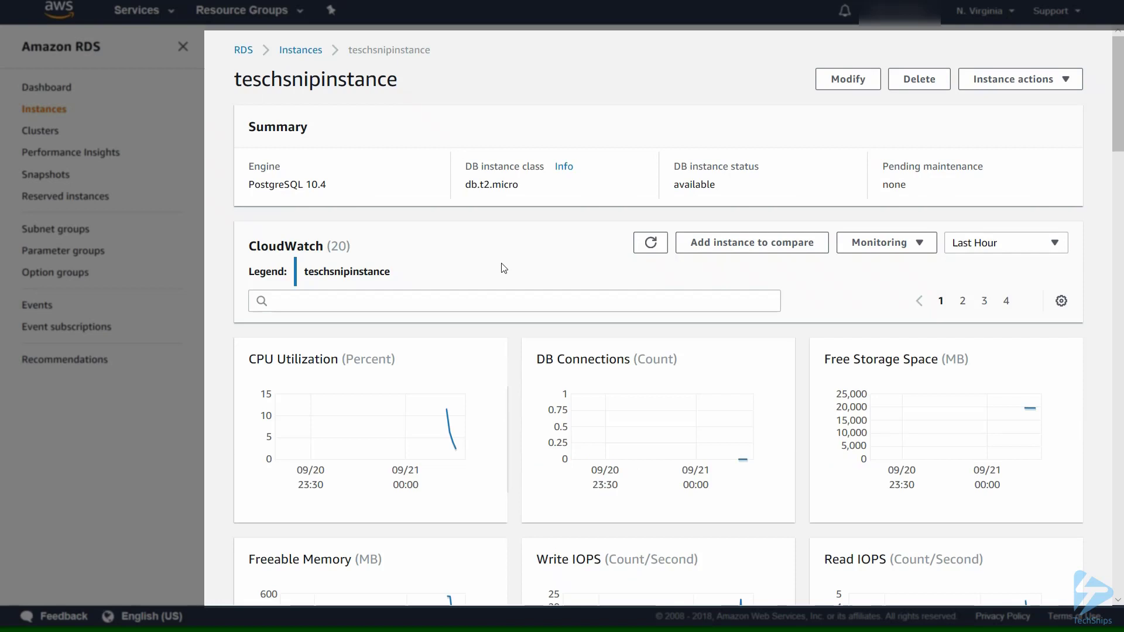
pyautogui.moveTo(510, 285)
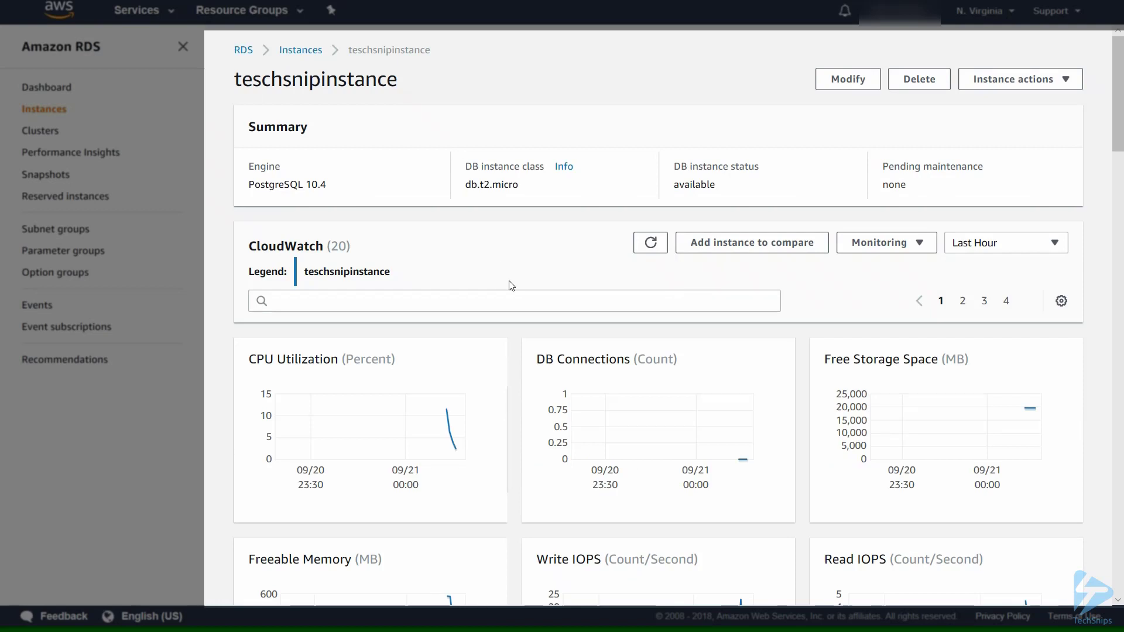
pyautogui.scroll(-3)
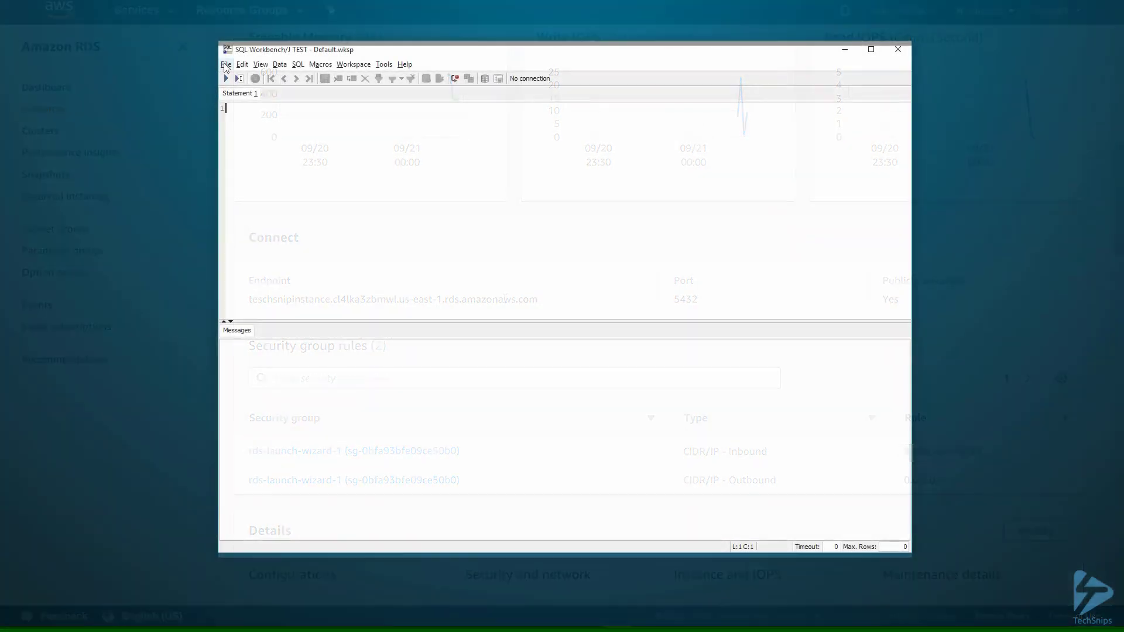
# Create SQL Workbench/J profile 'techsnip' using the PostgreSQL driver and select its placeholder URL
pyautogui.click(226, 64)
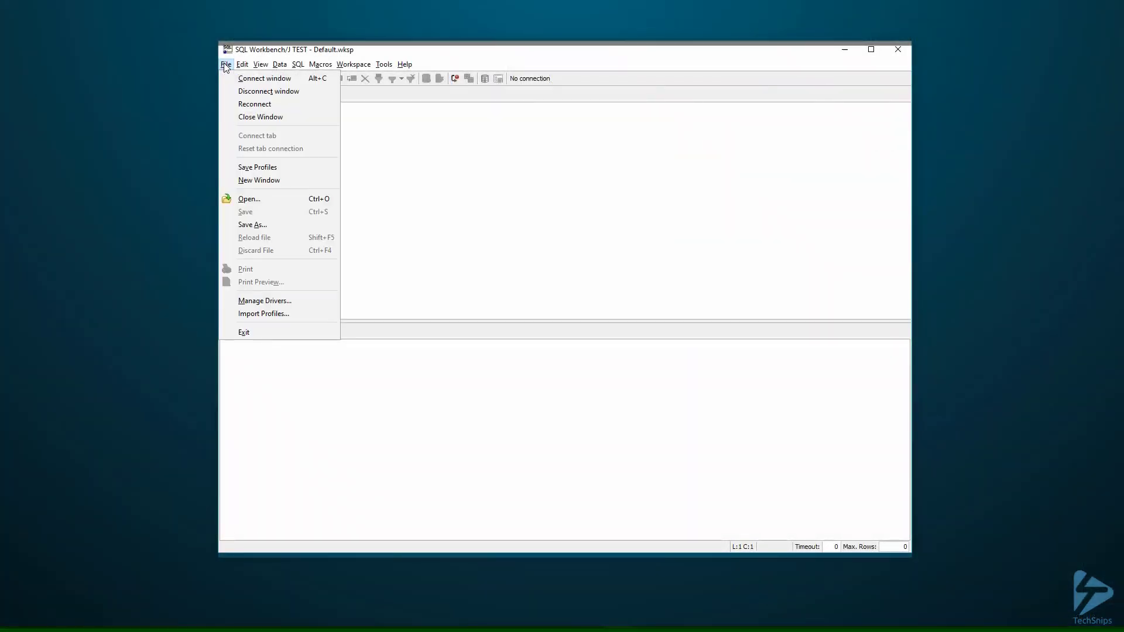
pyautogui.click(265, 78)
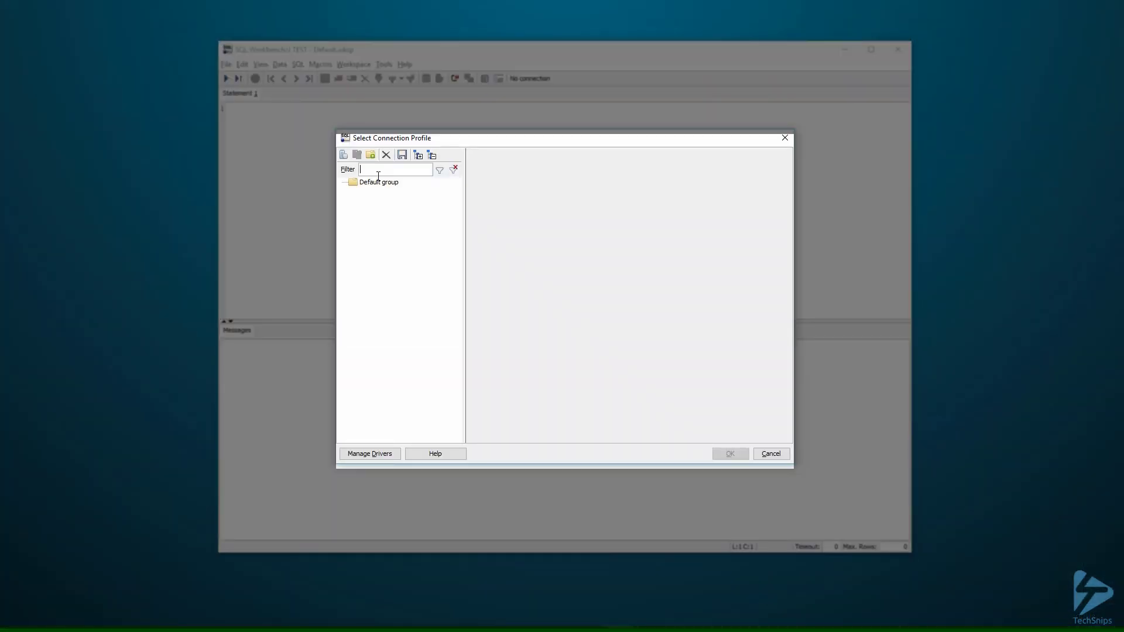
pyautogui.moveTo(343, 154)
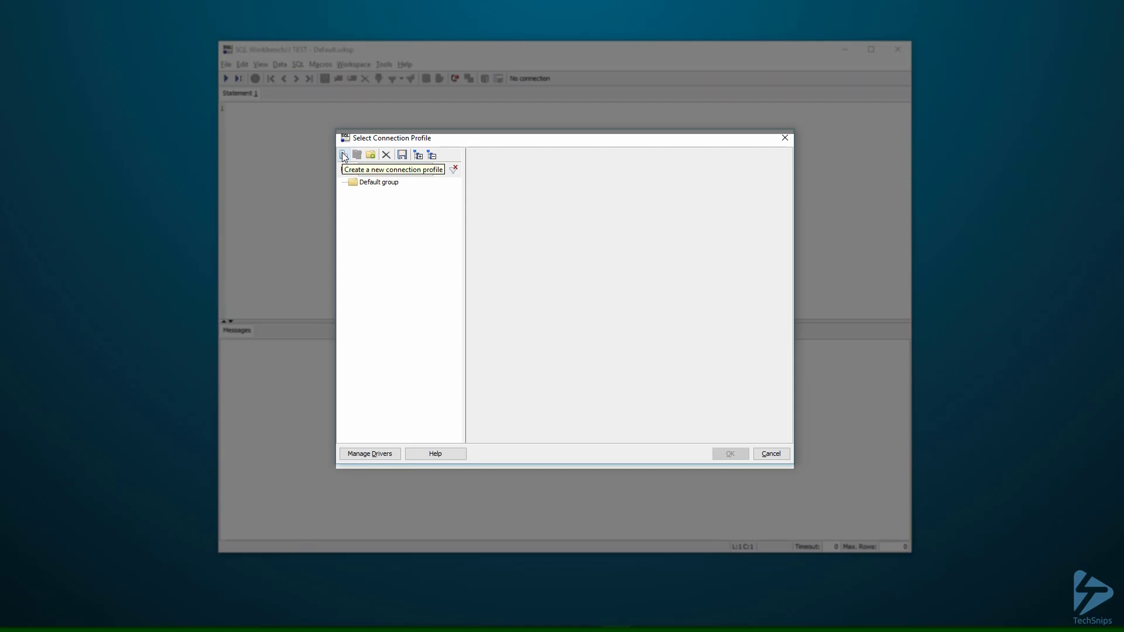
pyautogui.click(343, 155)
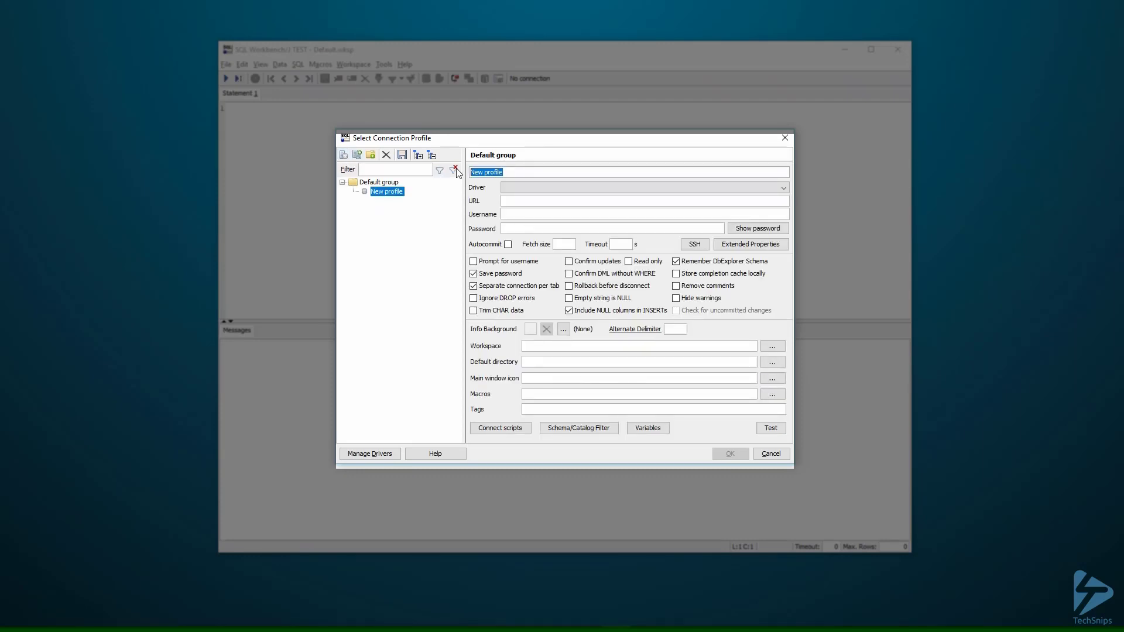
pyautogui.click(782, 188)
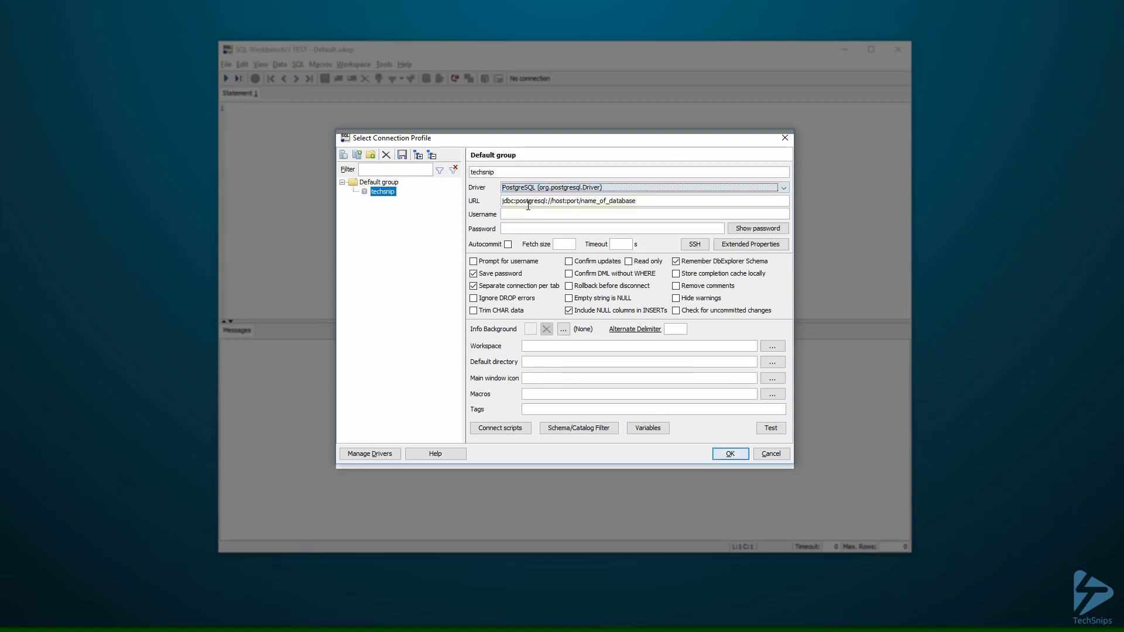
pyautogui.tripleClick(566, 201)
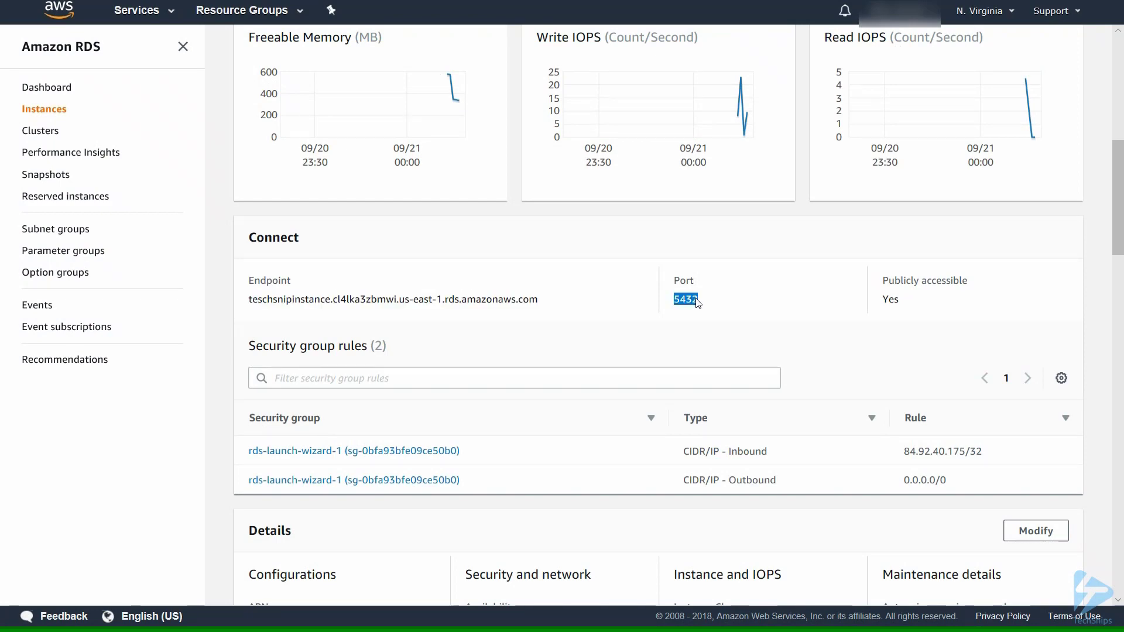
# Copy port 5432 and database name techsnipdb from the RDS details page into the profile
pyautogui.rightClick(684, 299)
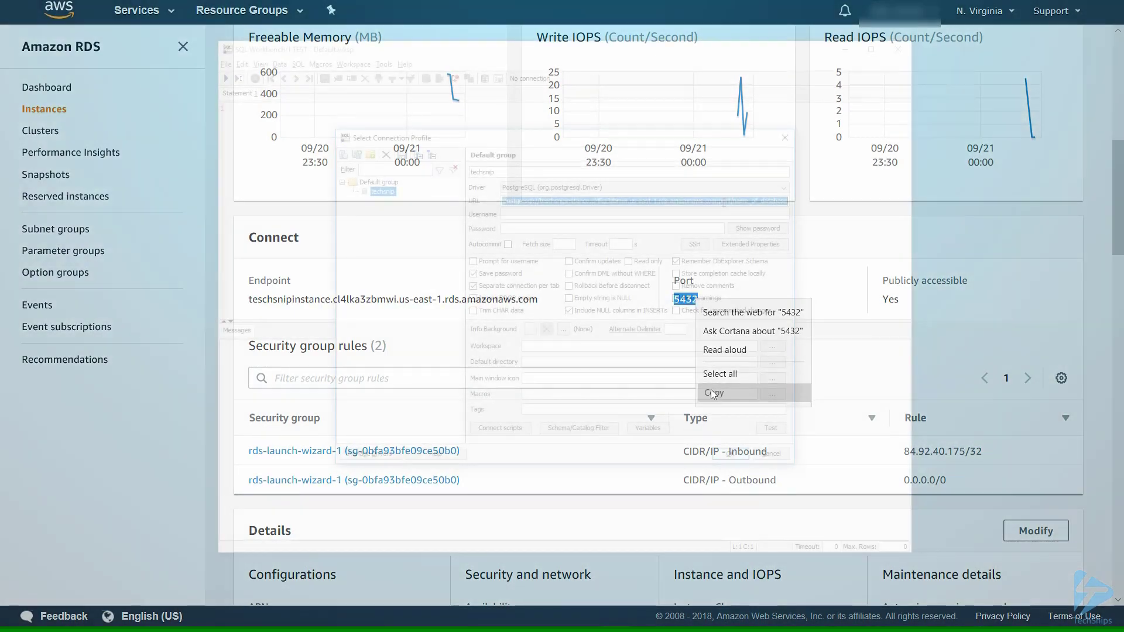
pyautogui.click(714, 393)
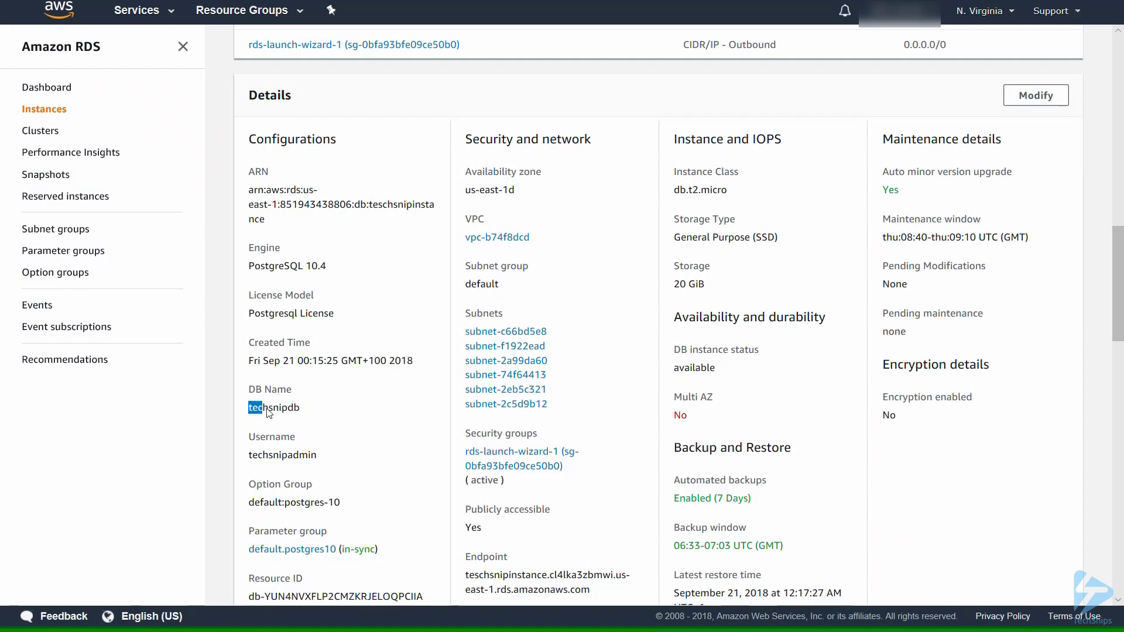
pyautogui.doubleClick(274, 407)
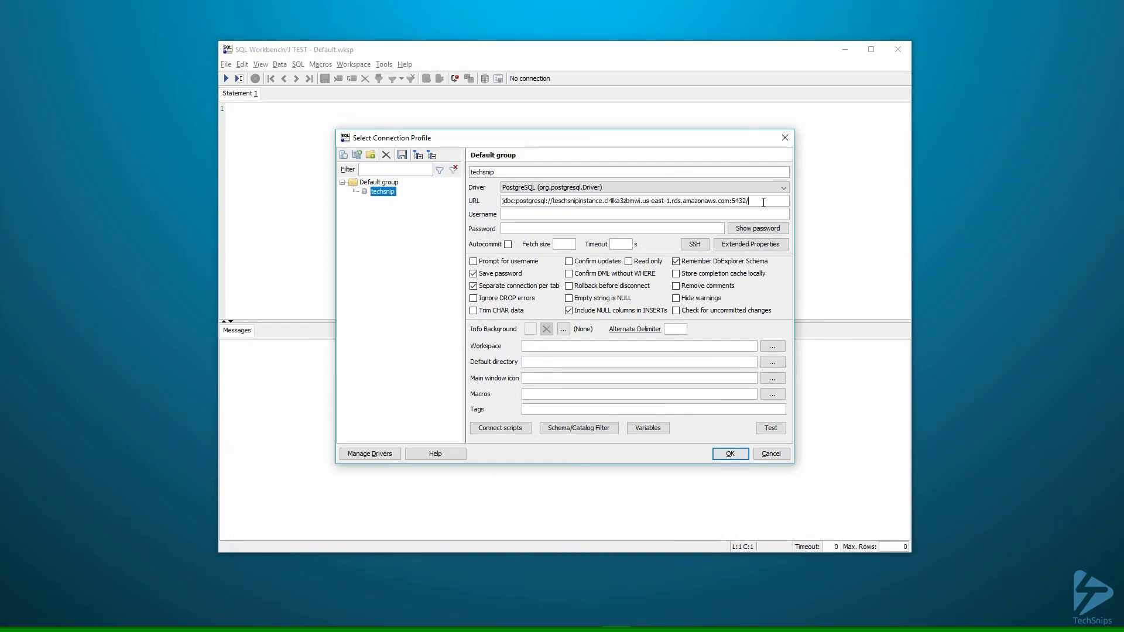
pyautogui.write('techsnipdb')
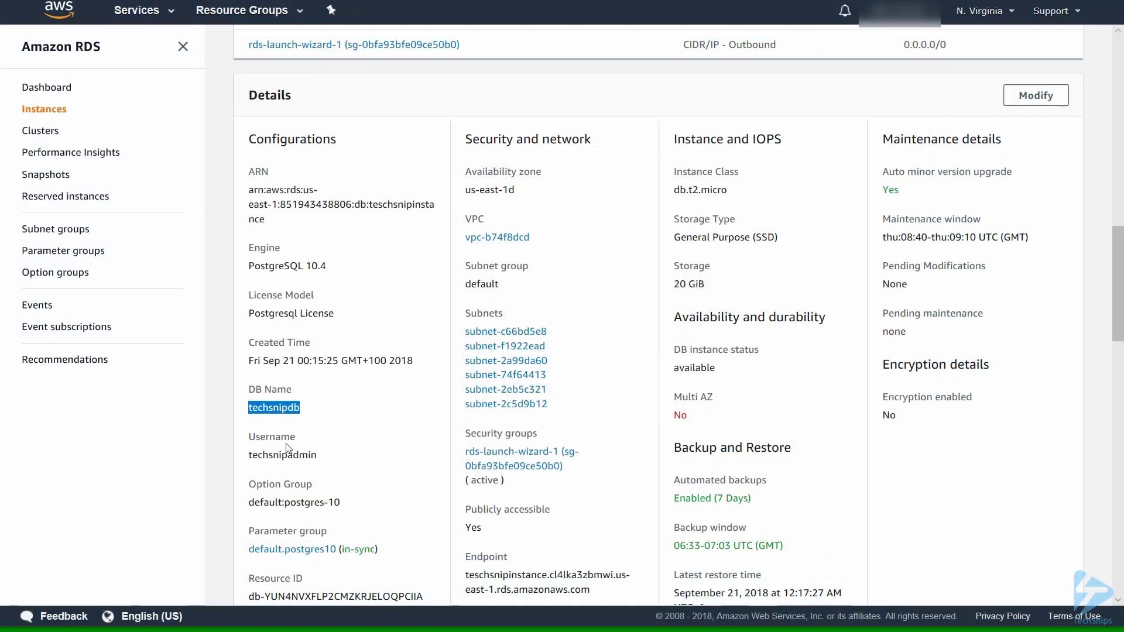
pyautogui.rightClick(282, 453)
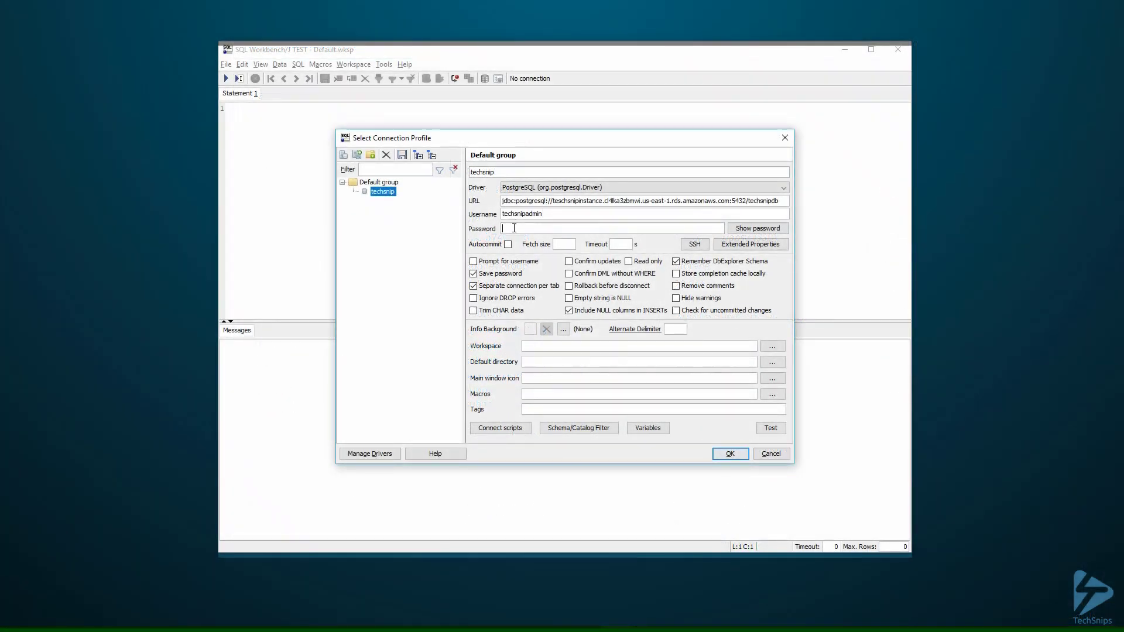
# Enter the password for the techsnip profile, test the connection successfully, and connect as techsnipadmin
pyautogui.write('password')
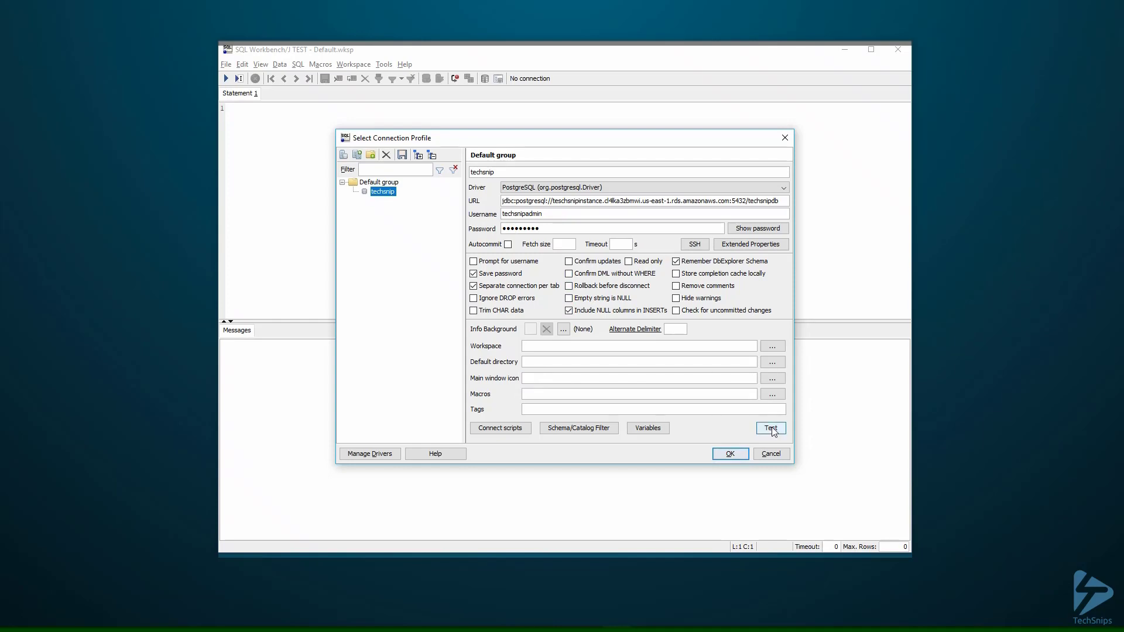
pyautogui.click(770, 428)
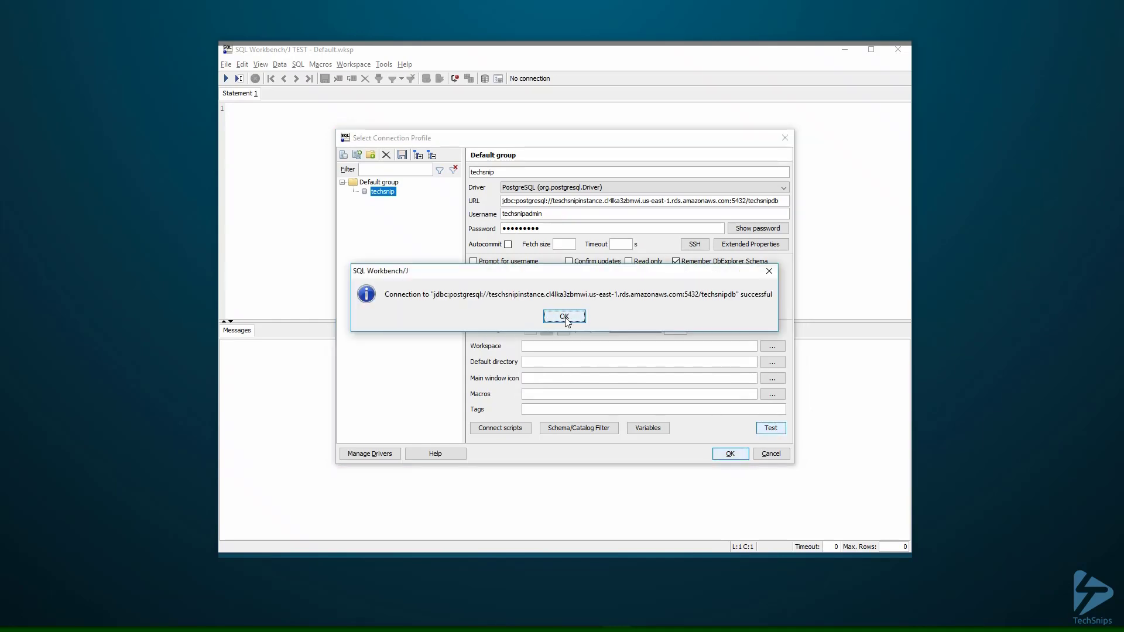
pyautogui.click(565, 317)
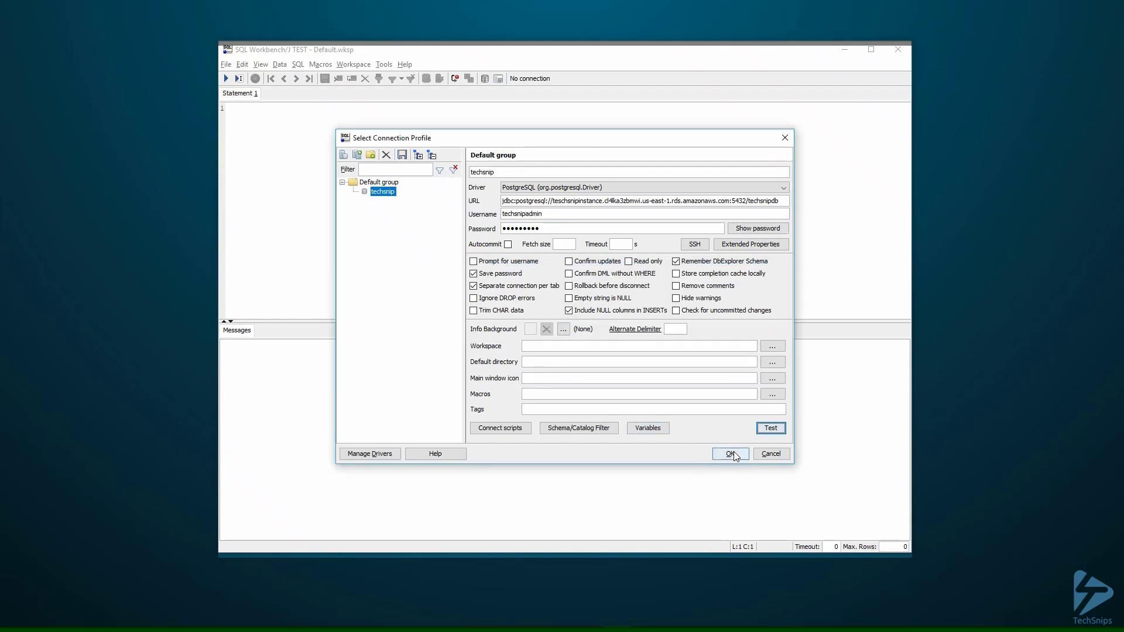
pyautogui.click(730, 454)
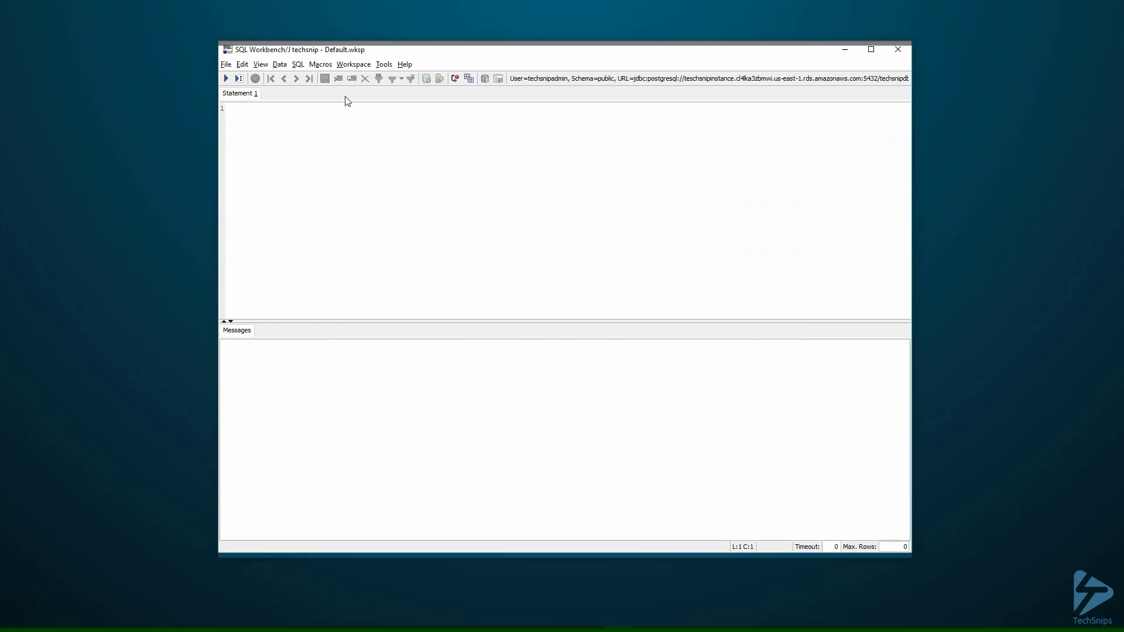
# Open the Database Explorer from the Tools menu for the techsnipdb connection
pyautogui.click(383, 64)
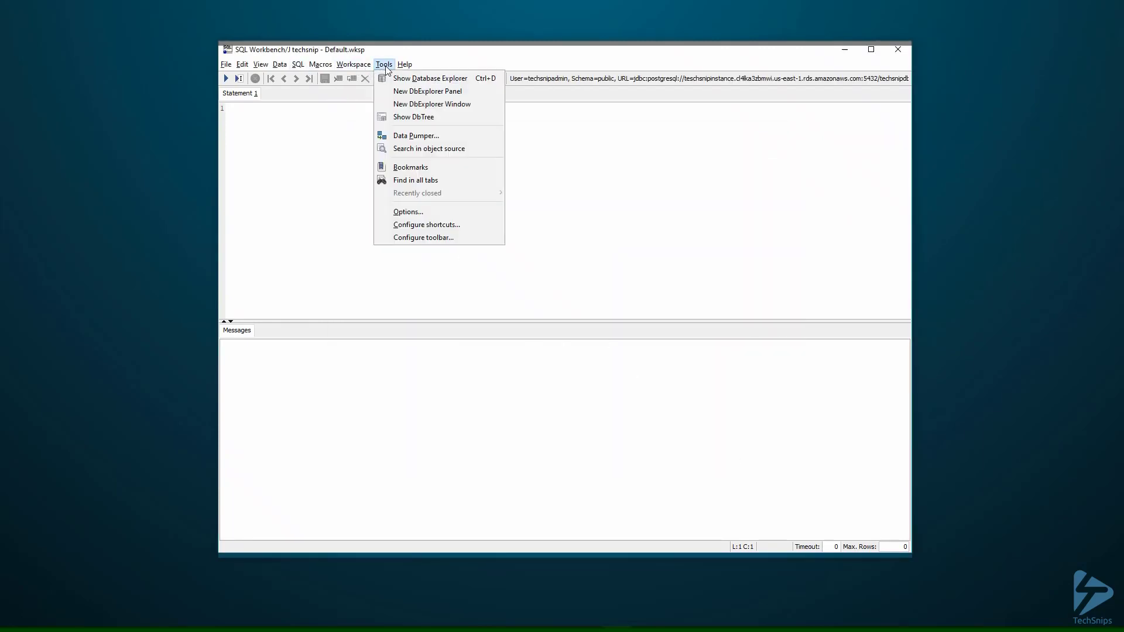
pyautogui.click(430, 78)
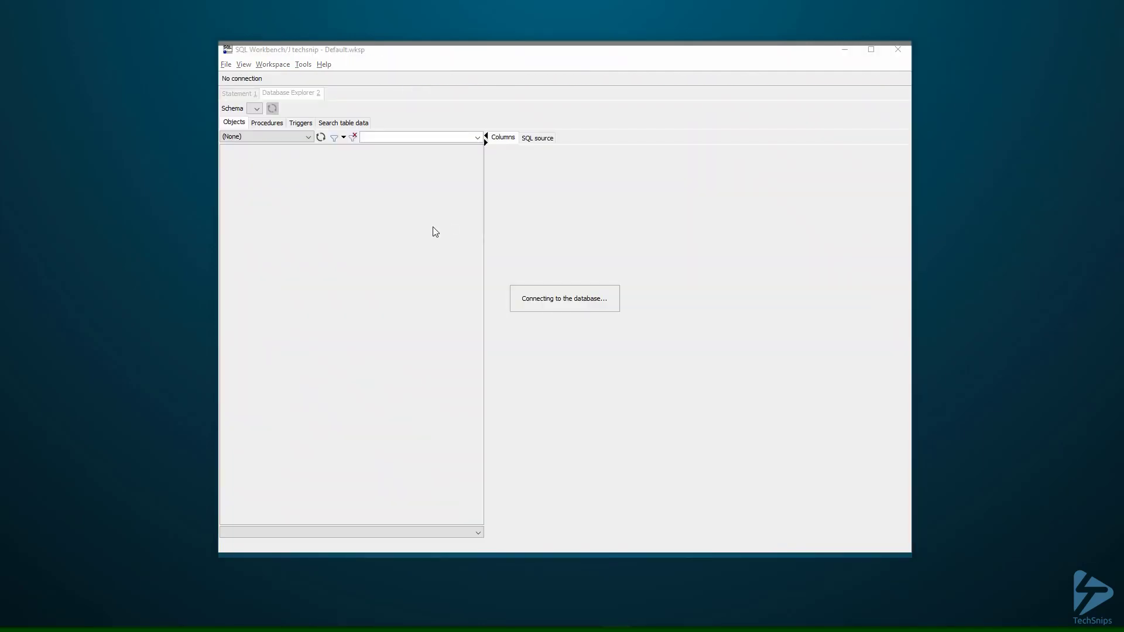